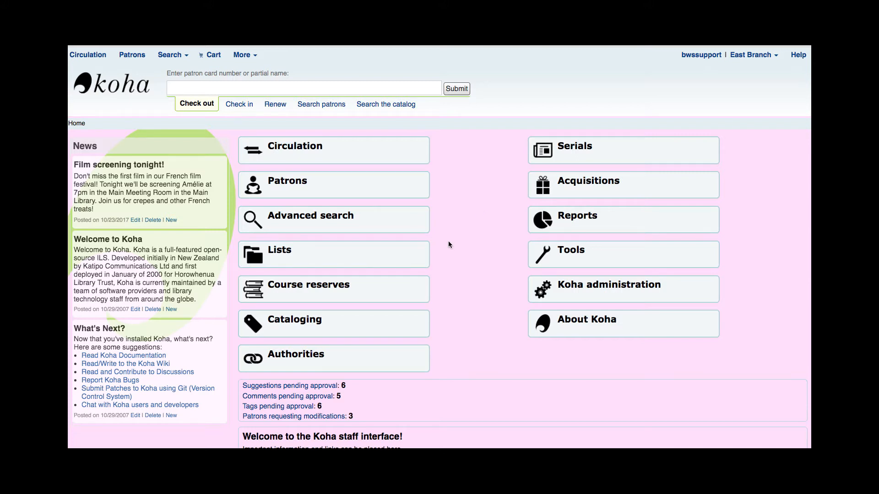
mouse_move(438, 284)
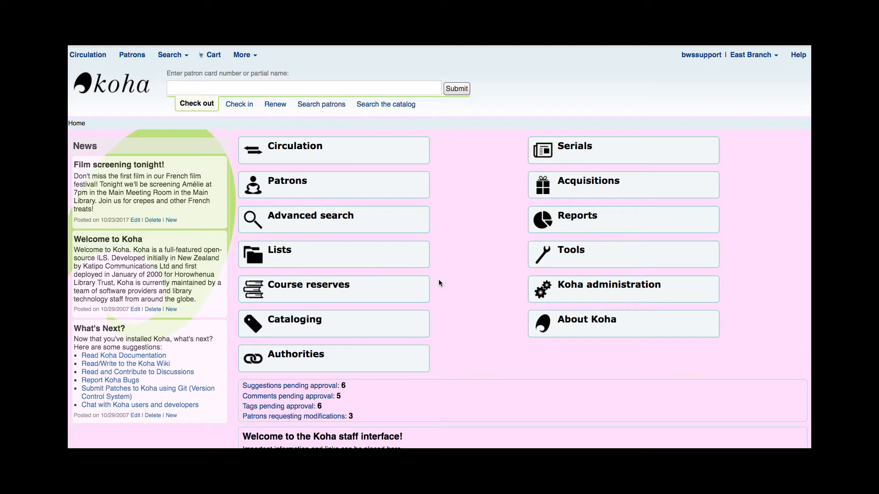
mouse_move(579, 259)
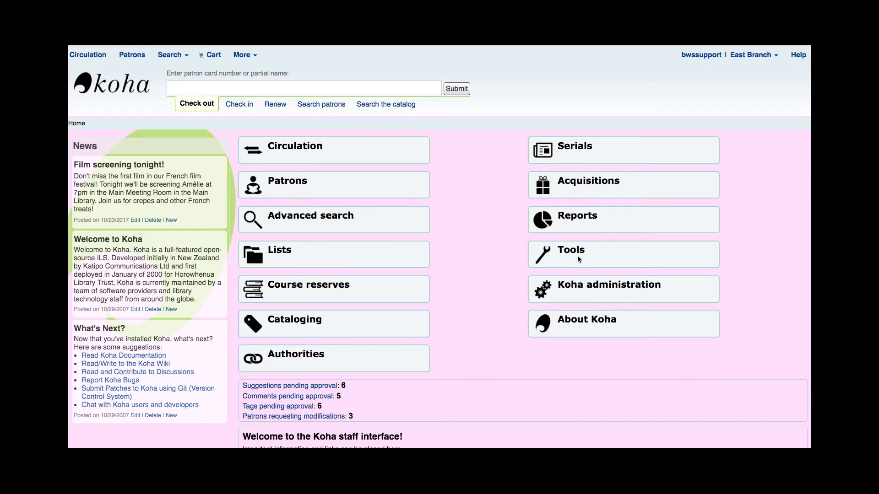
mouse_move(574, 258)
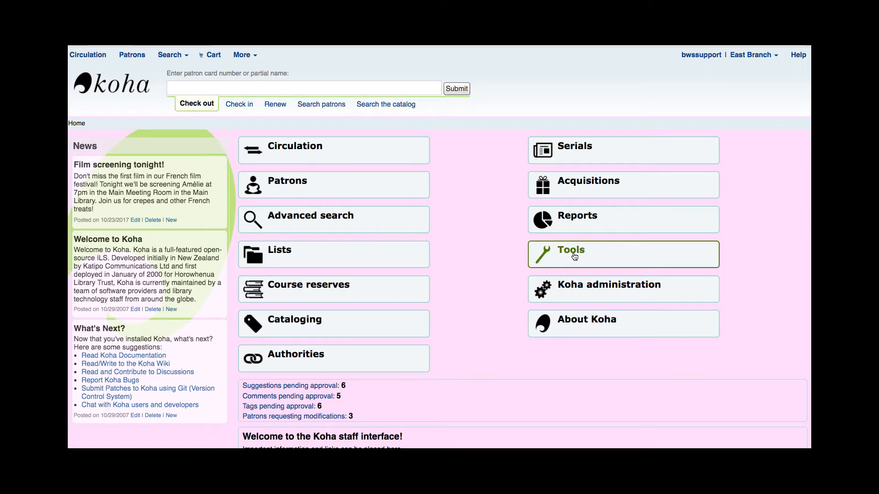
Step: Go to Tools and start the Label creator from the Catalog section
click(570, 249)
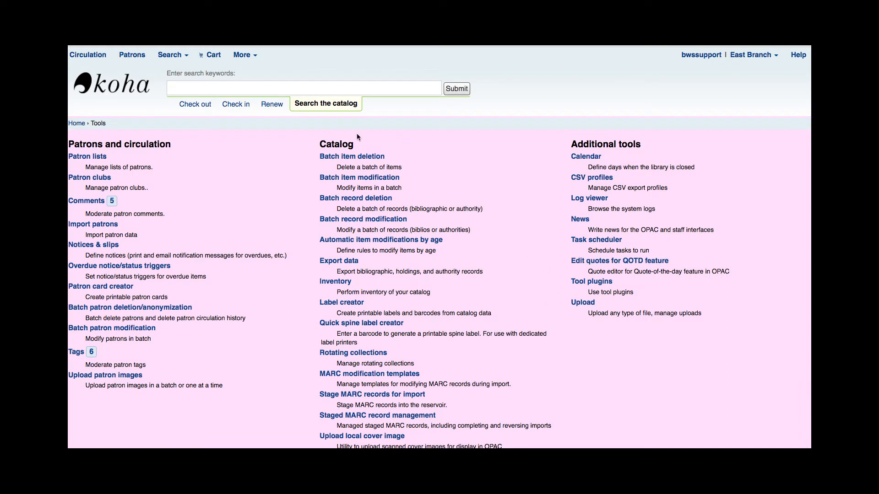
mouse_move(411, 382)
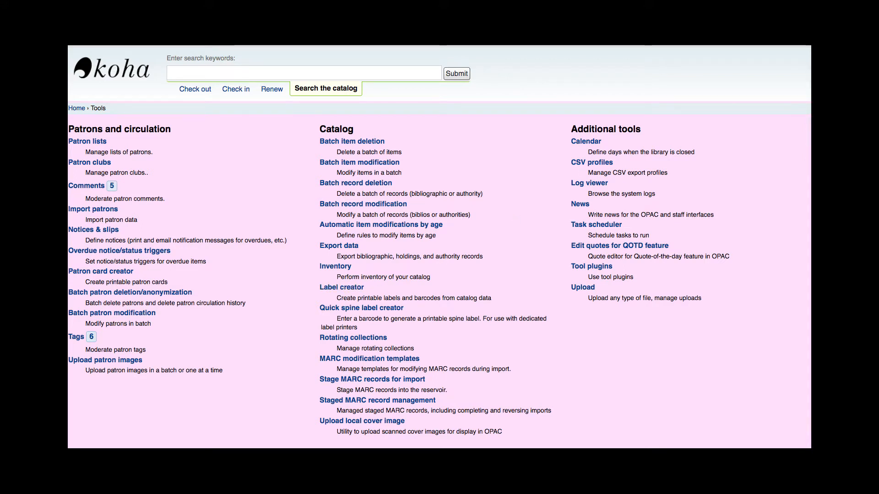
click(341, 287)
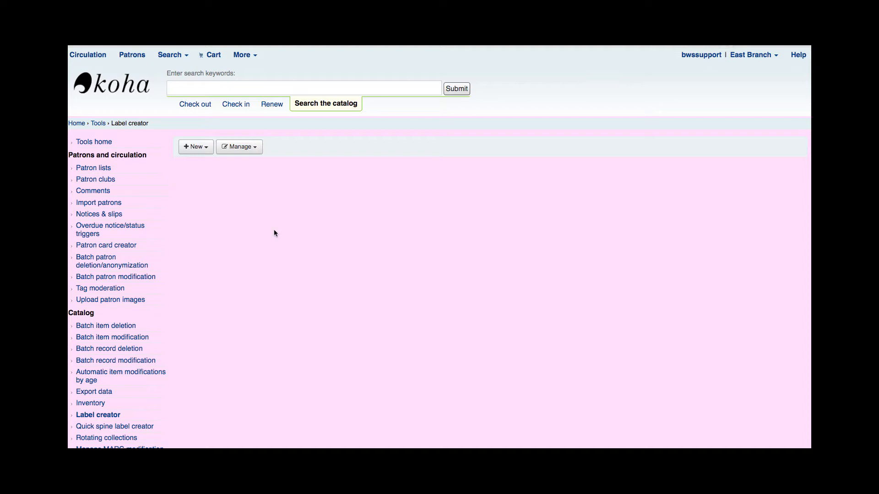
mouse_move(262, 233)
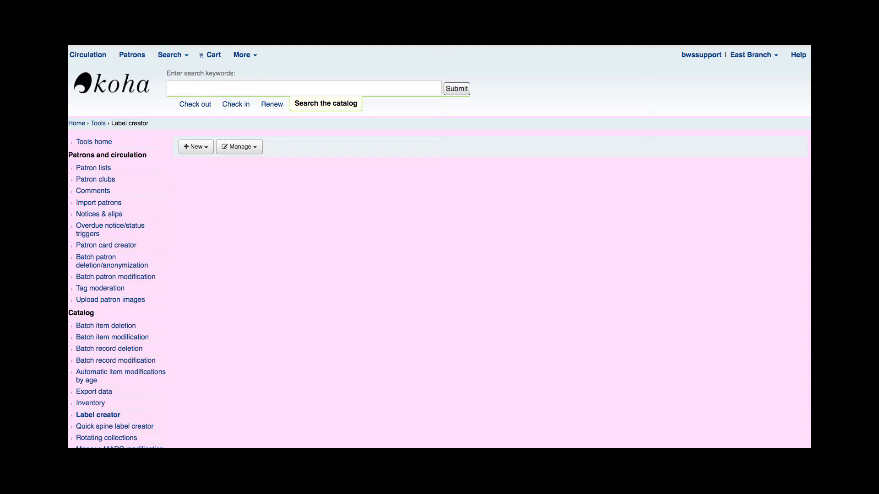
mouse_move(206, 151)
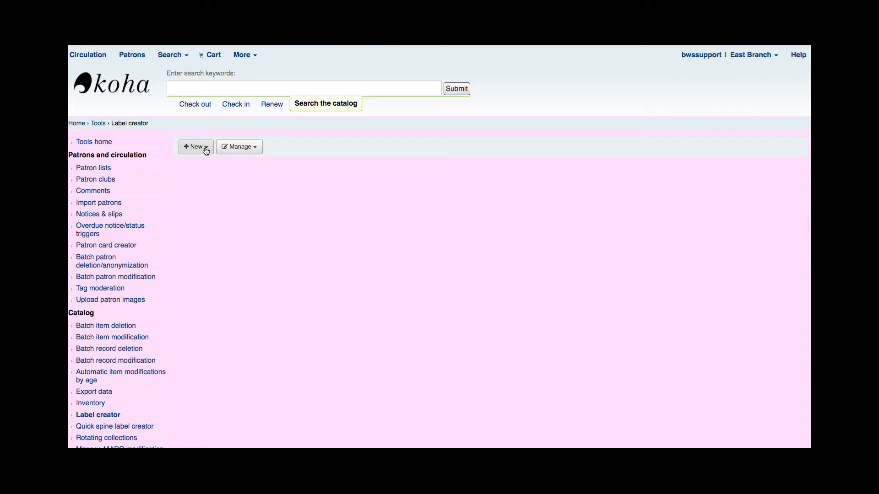
Step: Create a new label template with code 'Barcode - Avery 5160' and description 'Barcode'
click(196, 146)
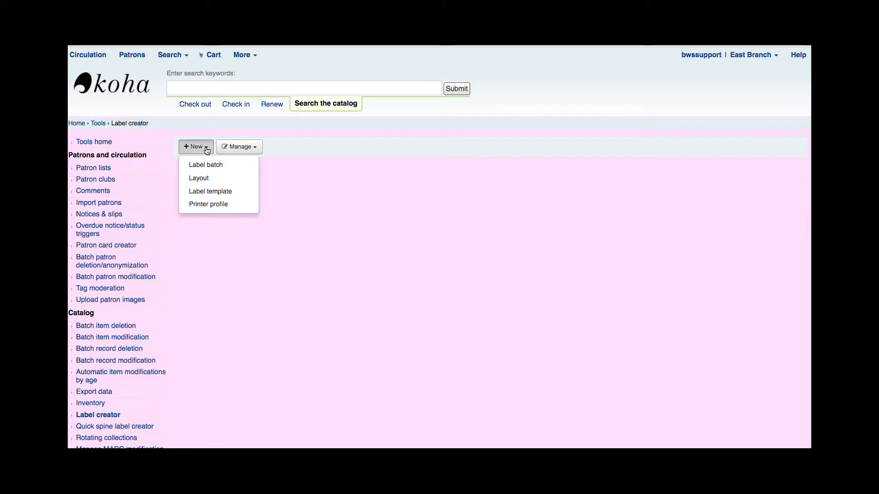
mouse_move(210, 192)
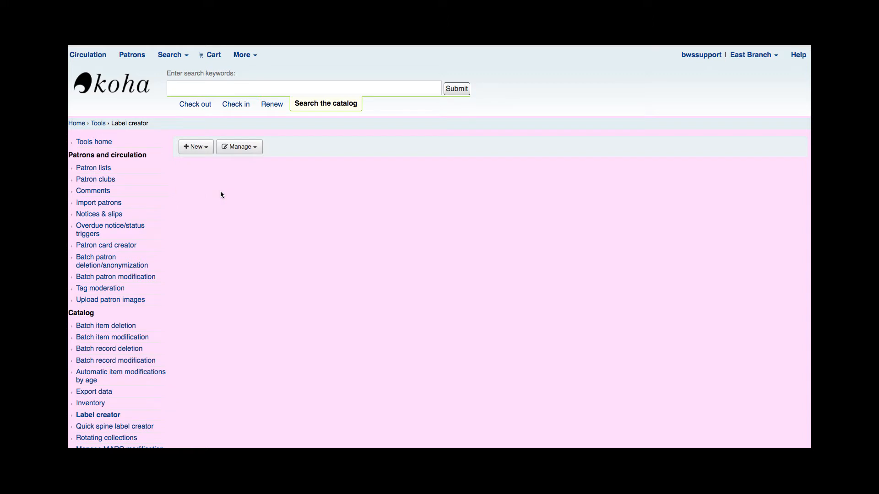
click(196, 146)
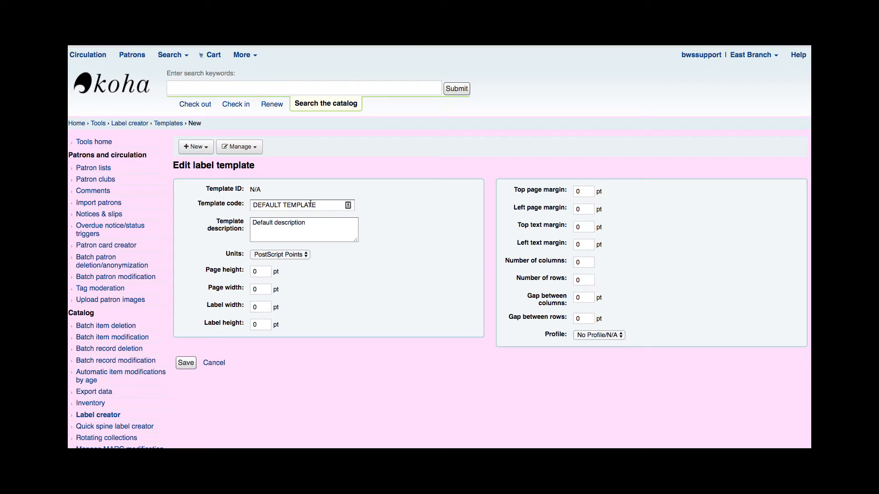
triple_click(301, 204)
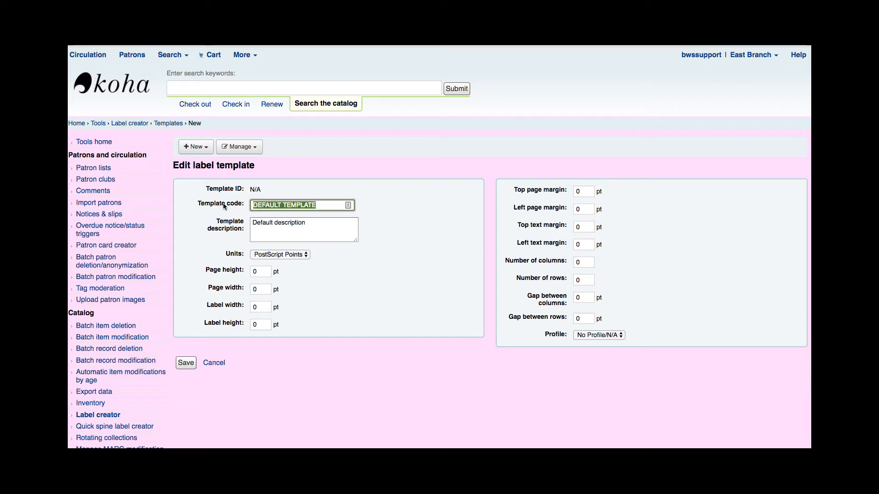
mouse_move(234, 206)
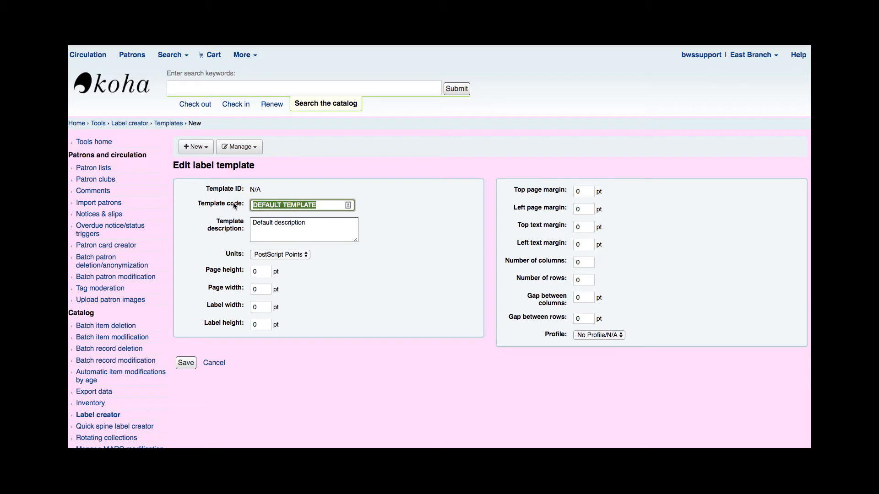
mouse_move(235, 204)
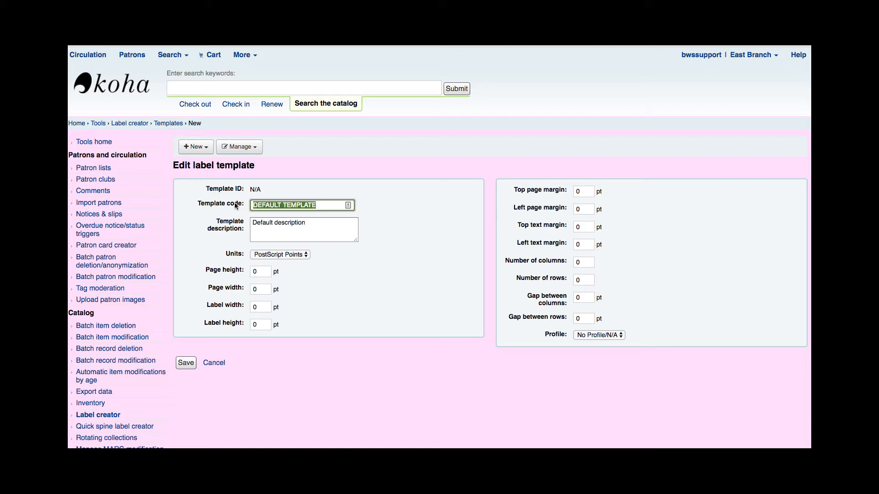
text(Barc)
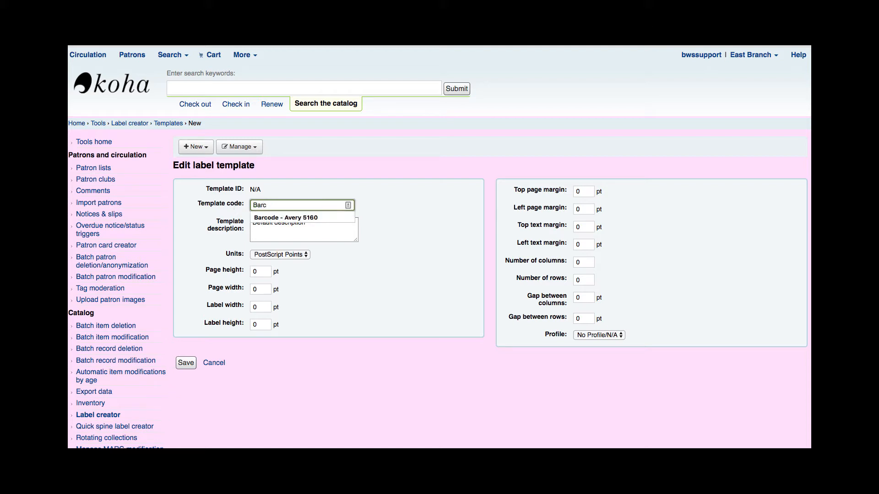
click(286, 218)
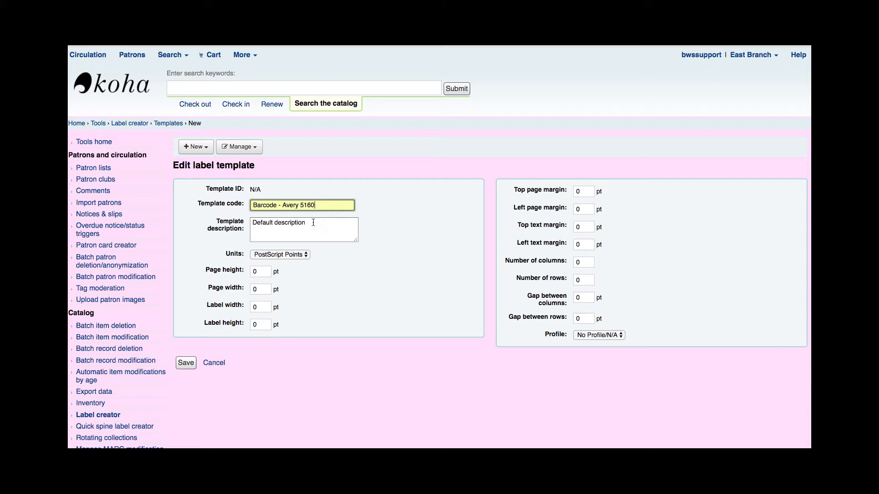
double_click(278, 222)
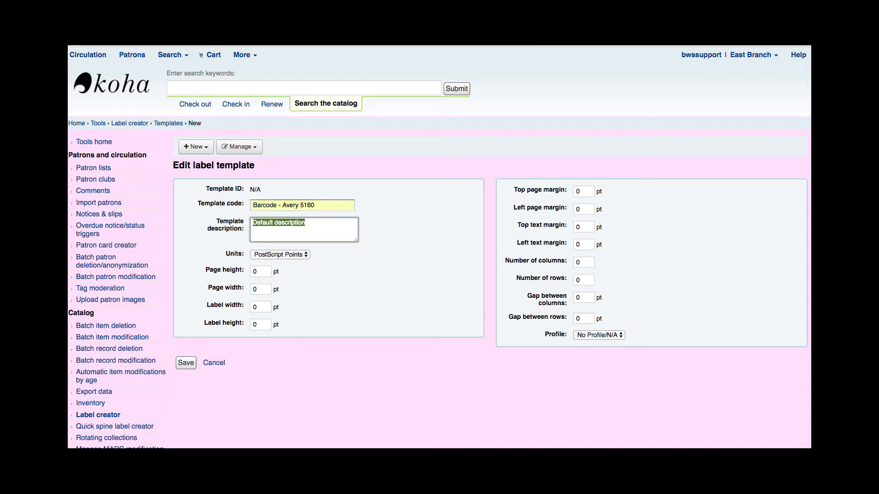
text(Barcode)
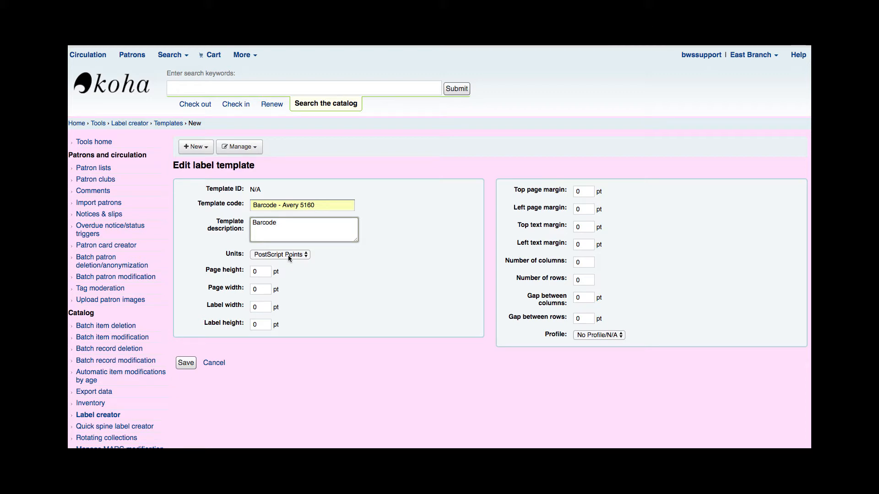
Step: Set units to US Inches with page height 11 and page width 8.5
click(280, 255)
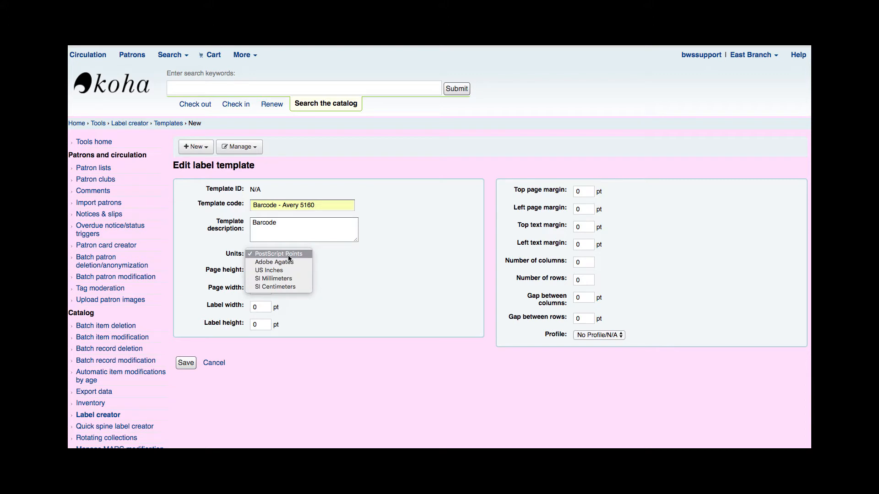
click(268, 270)
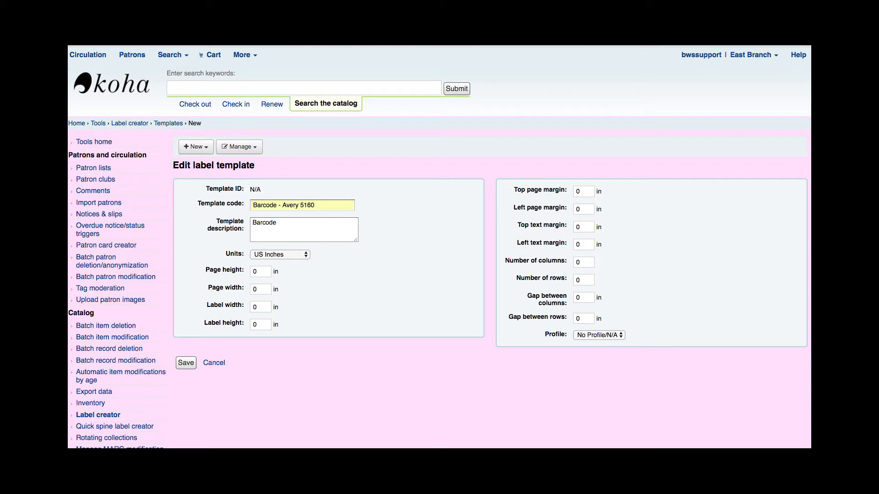
click(280, 255)
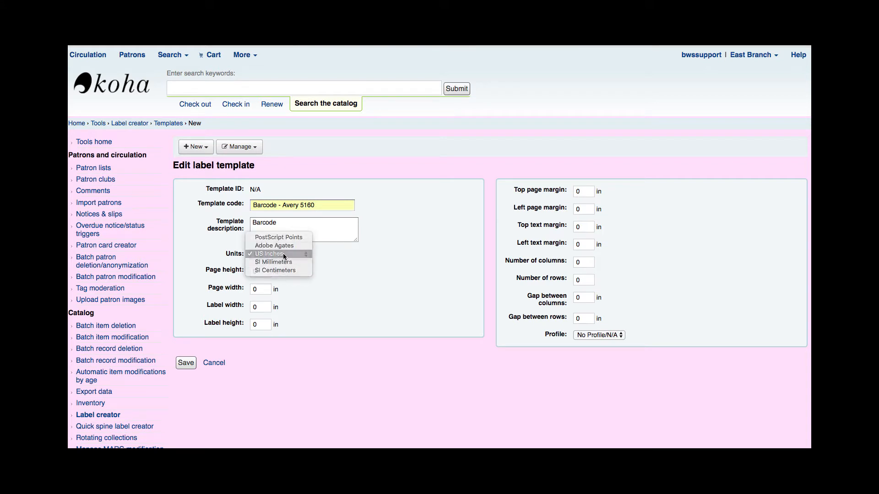
click(278, 254)
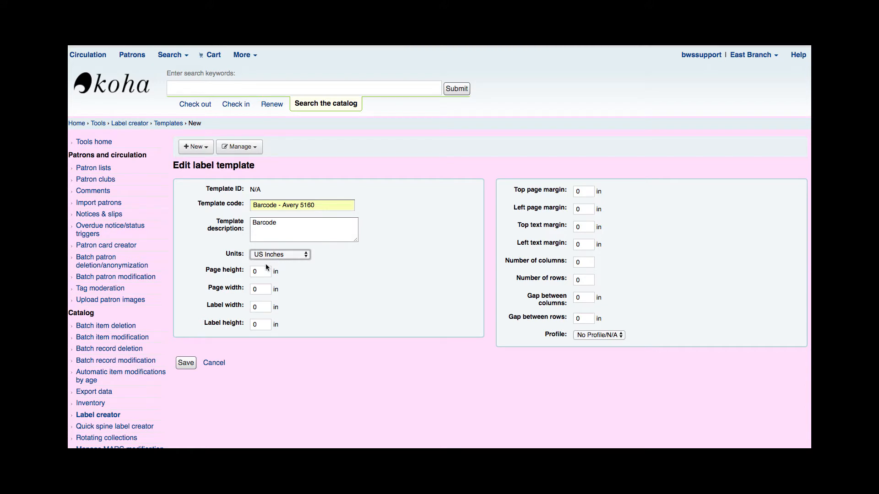
text(1)
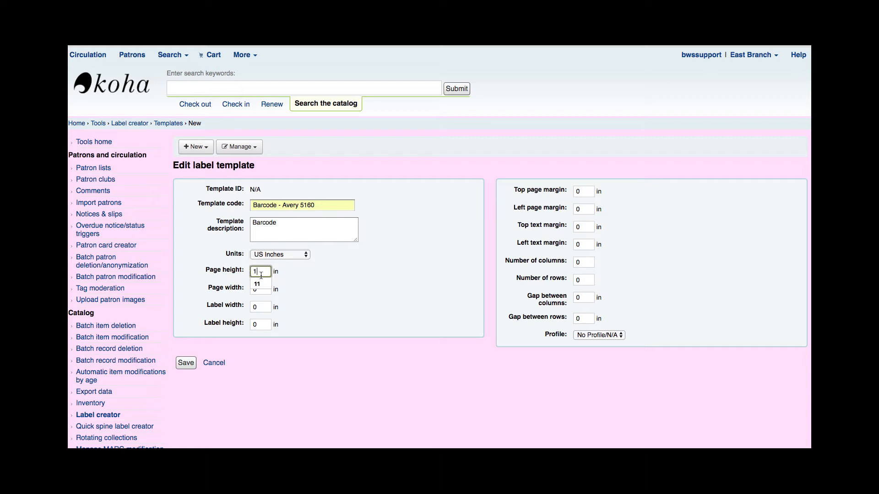
click(260, 288)
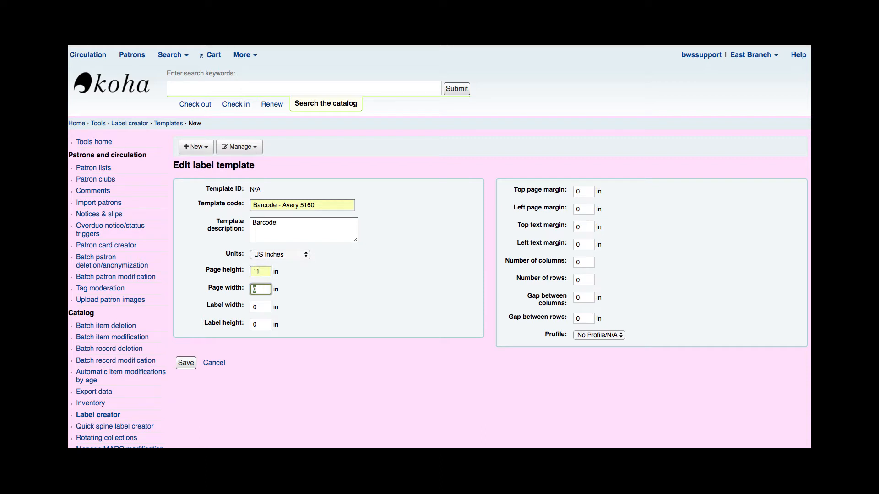
text(8.5)
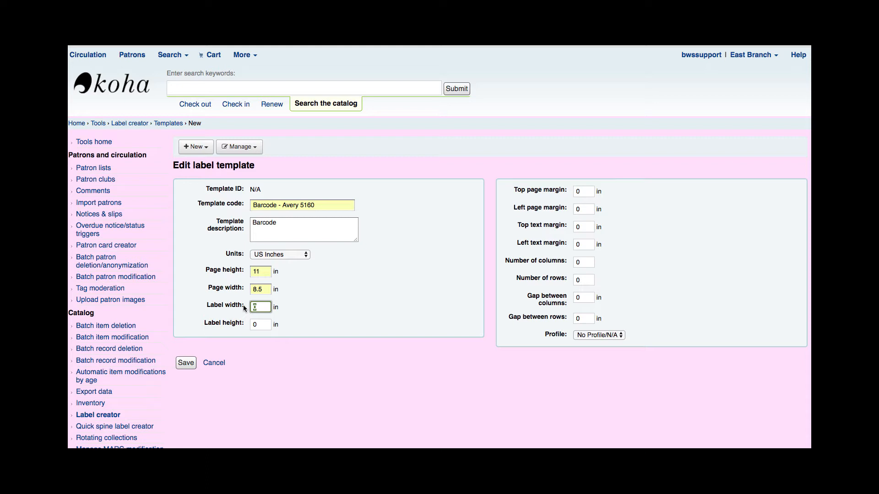
Step: Set the label width to 2.625 and label height to 1 inch
text(2.62)
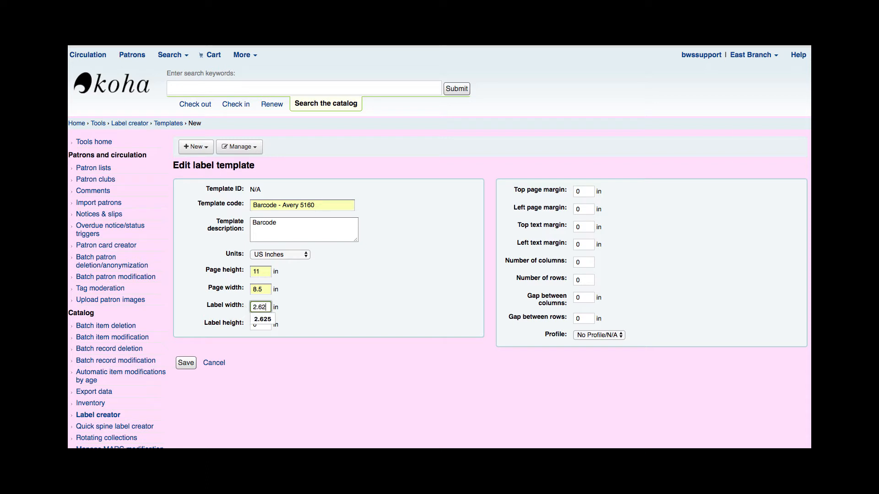
click(261, 319)
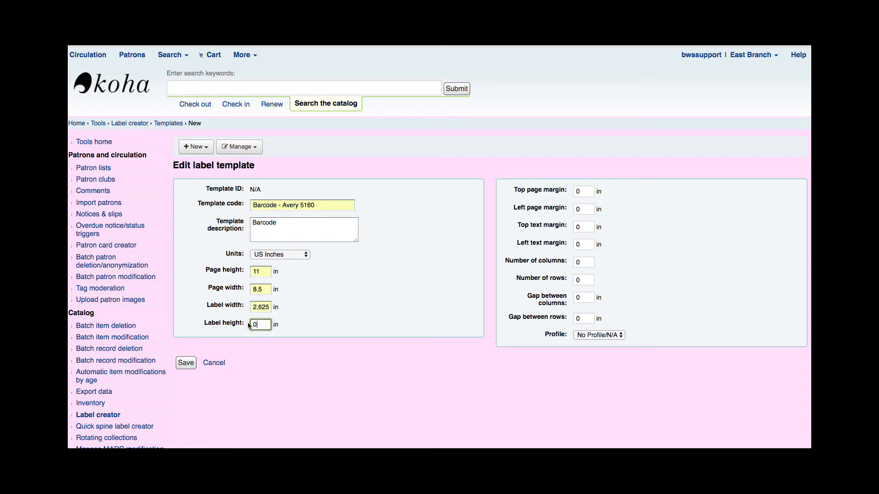
text(1)
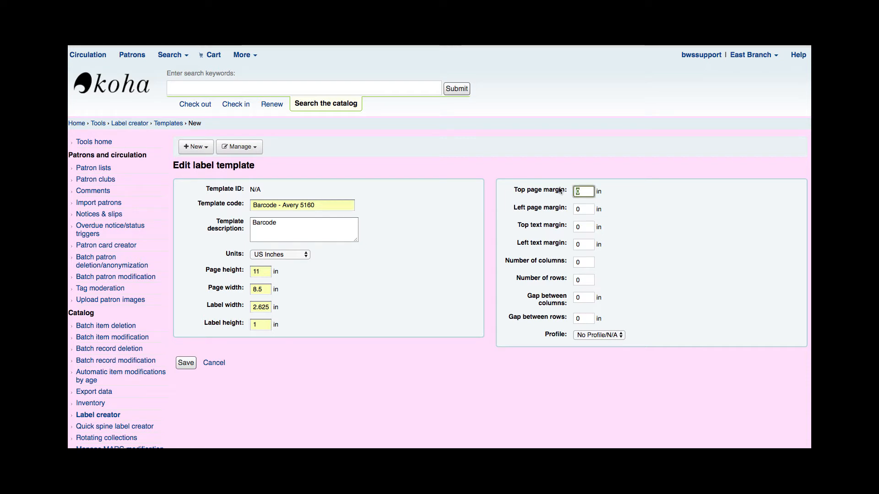
Step: Enter top page margin .5 and left page margin .187
text(.5)
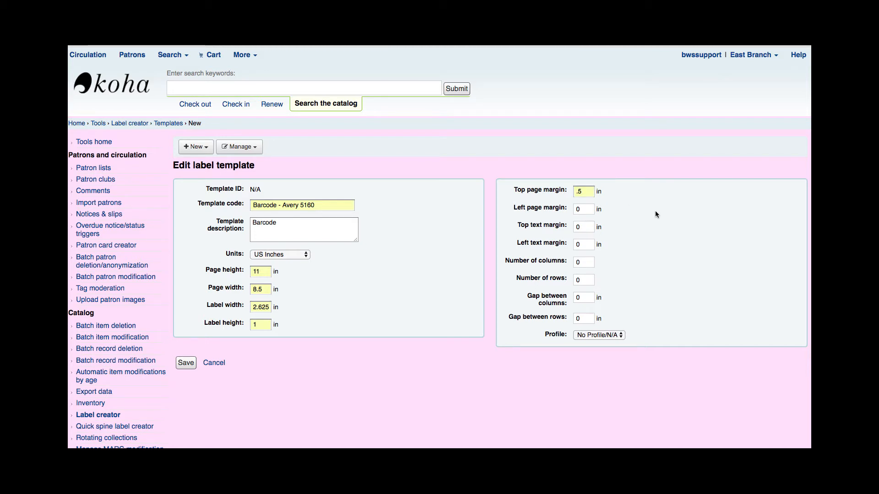
click(583, 208)
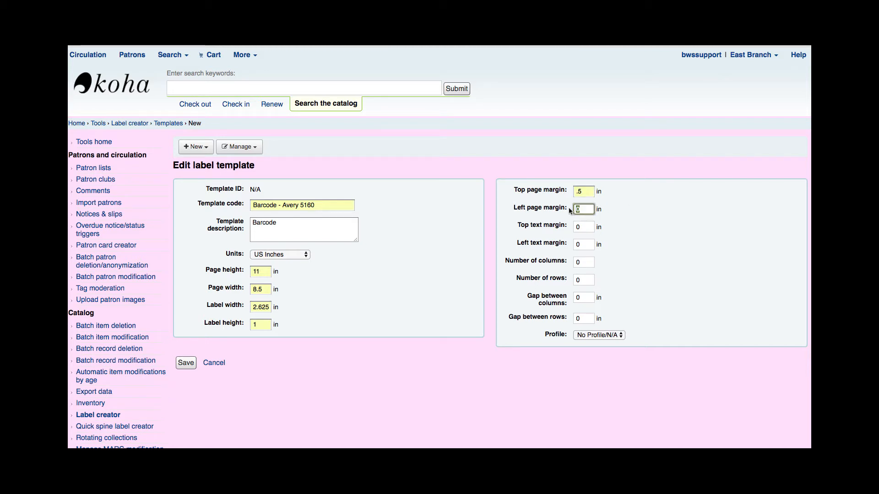
text(.187)
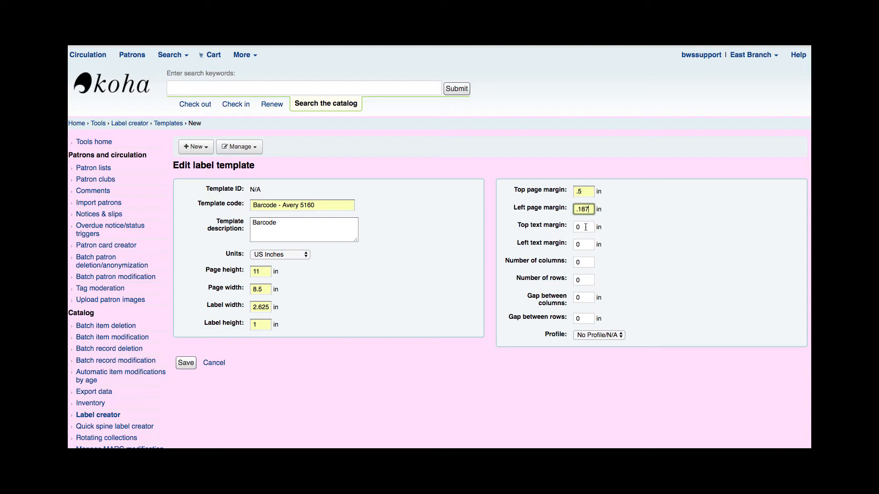
Step: Enter text margins .4 and .25, 3 columns, 10 rows, .125 column gap, and save the template
click(583, 227)
text(.4)
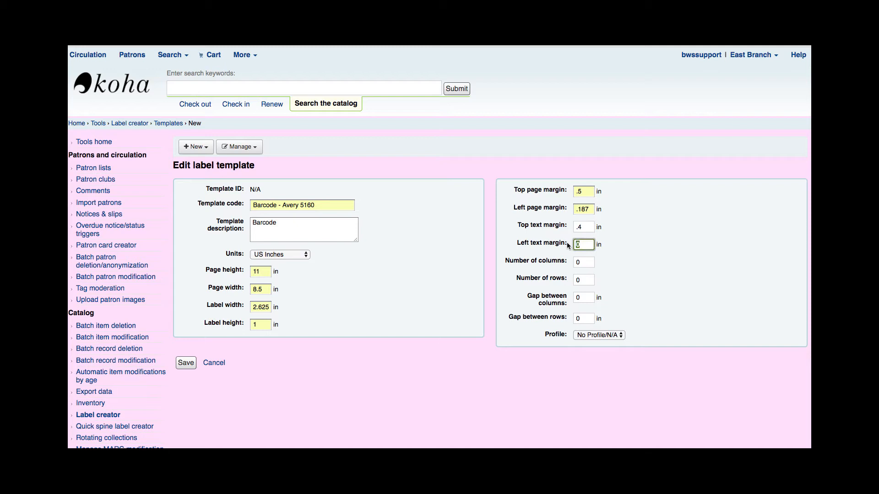
text(.25)
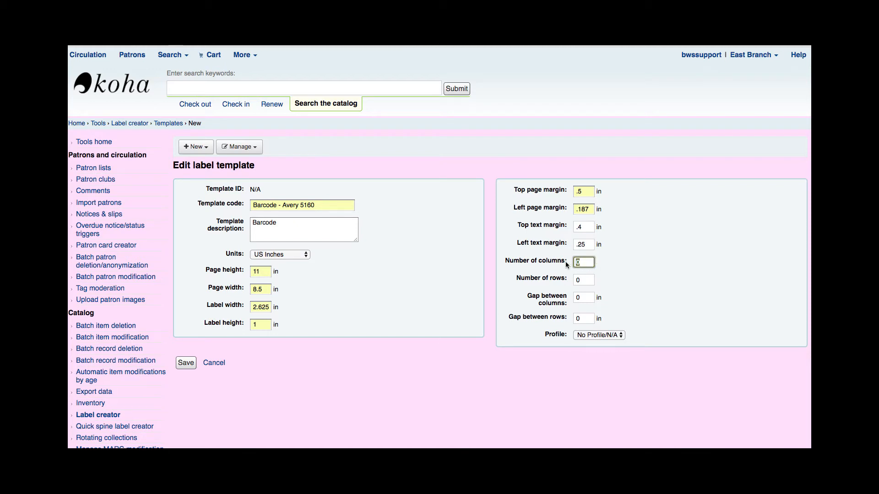
text(3)
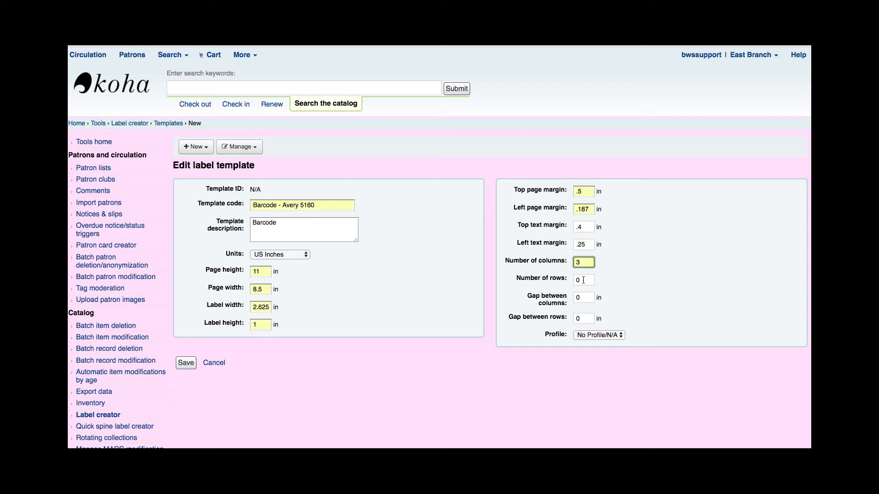
text(10)
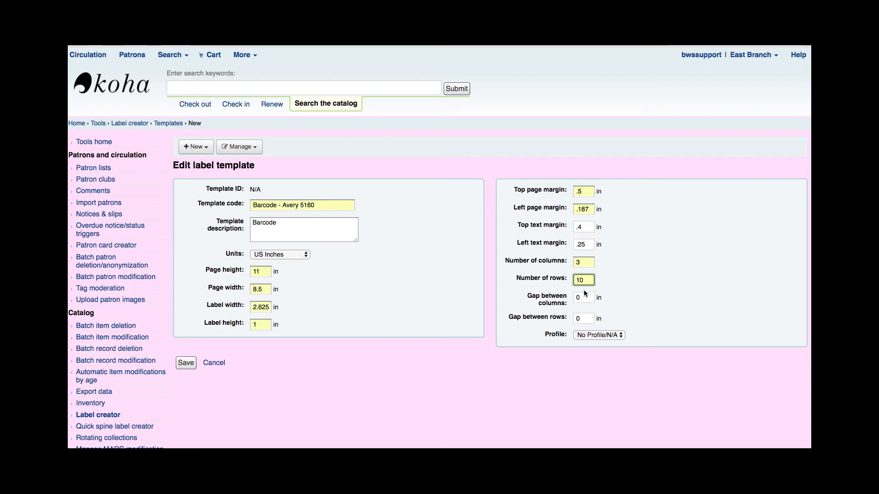
click(583, 296)
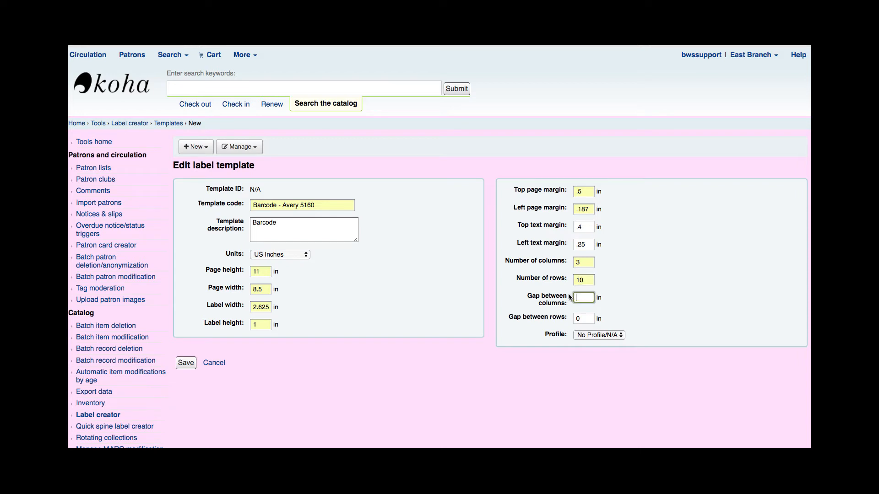
text(.125)
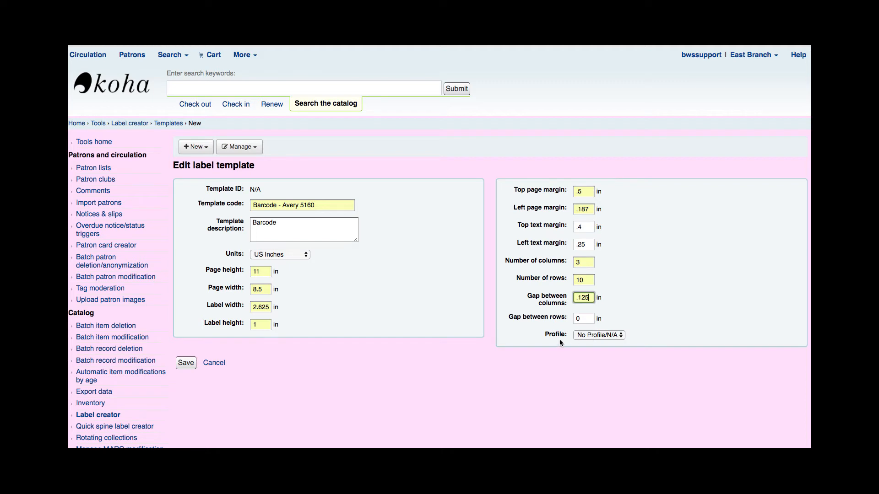
mouse_move(476, 356)
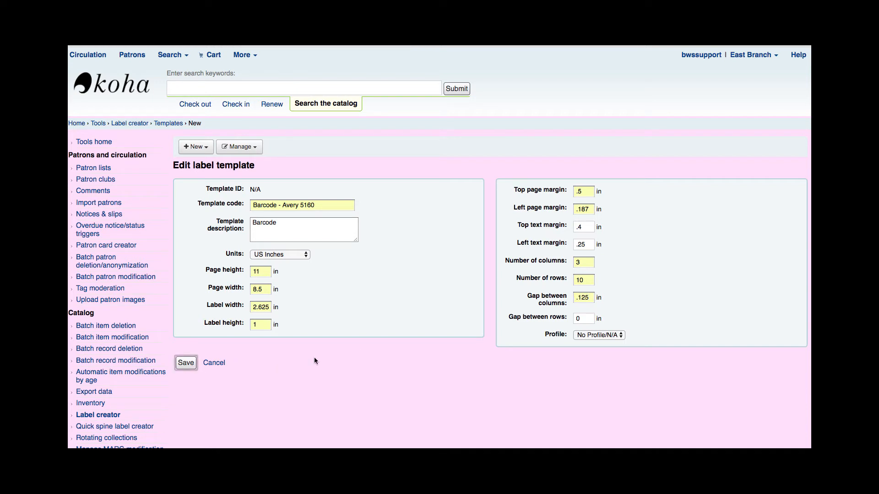
click(186, 363)
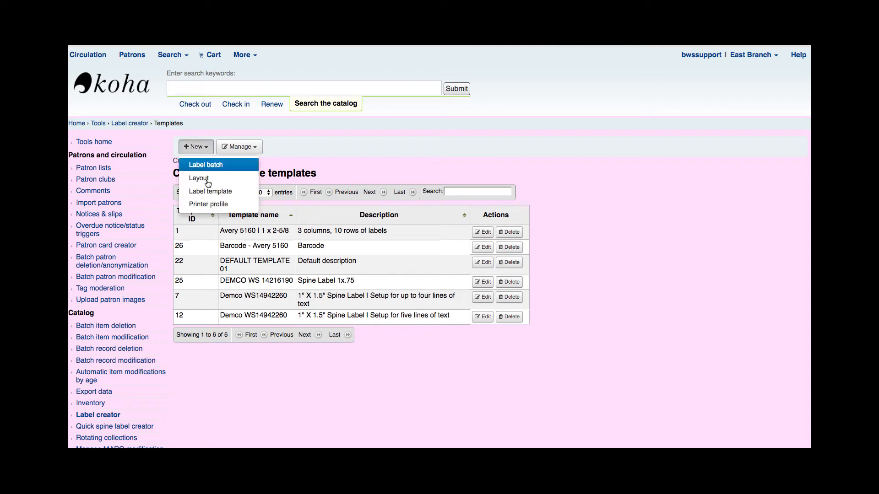
Step: Create a new layout named 'Barcode with Title', keeping Code 39 barcode encoding
click(196, 146)
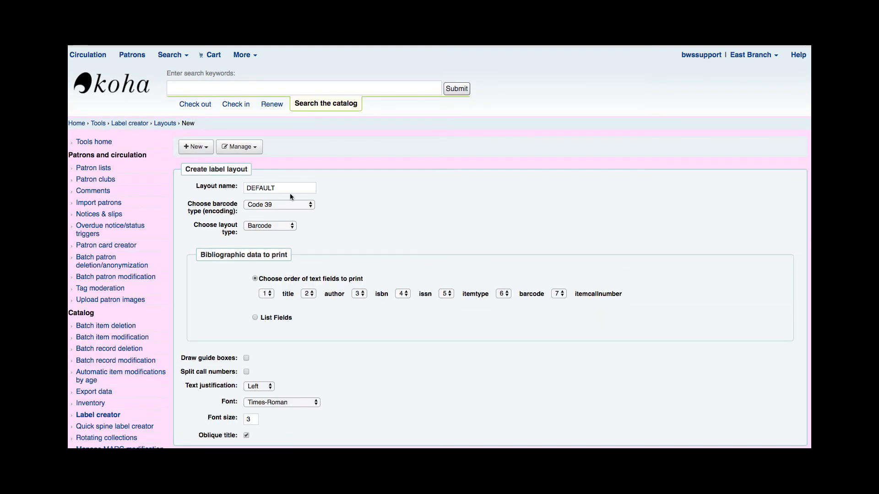
click(279, 188)
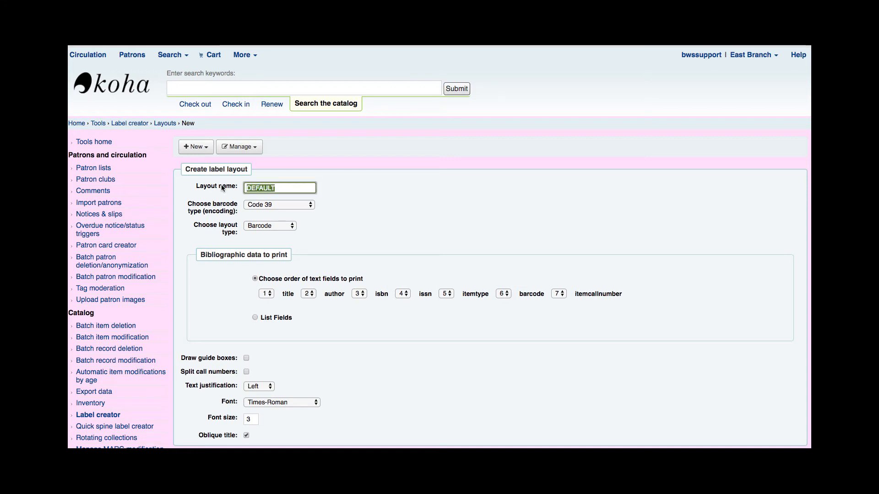
text(Barcode)
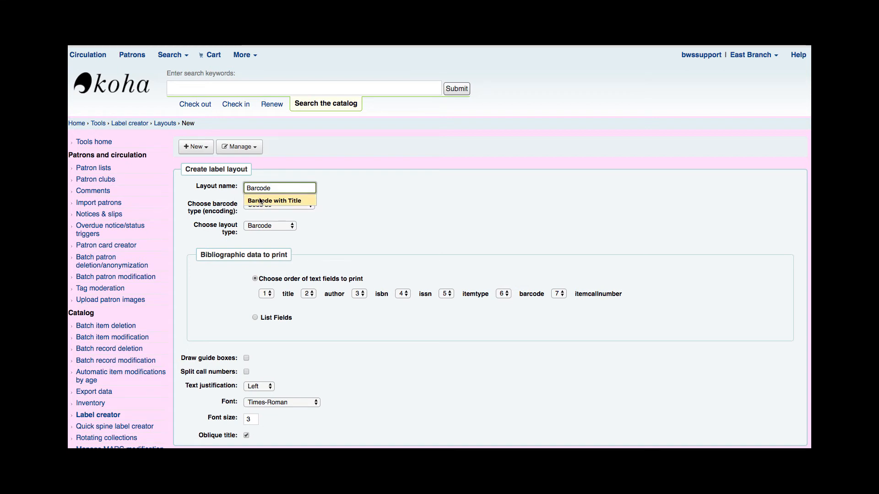
click(275, 201)
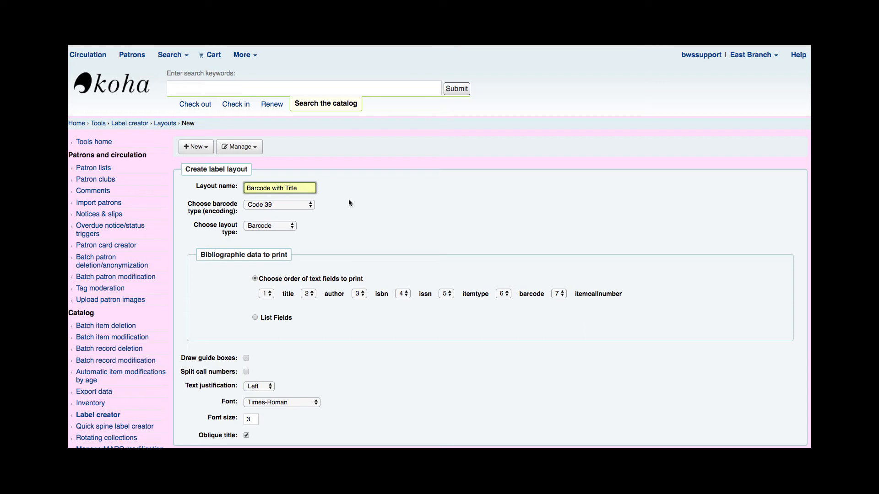
mouse_move(196, 211)
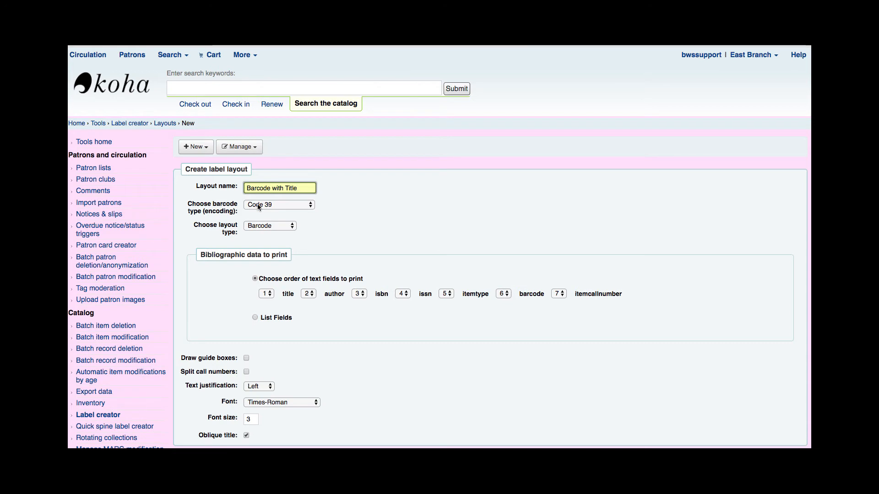
click(278, 204)
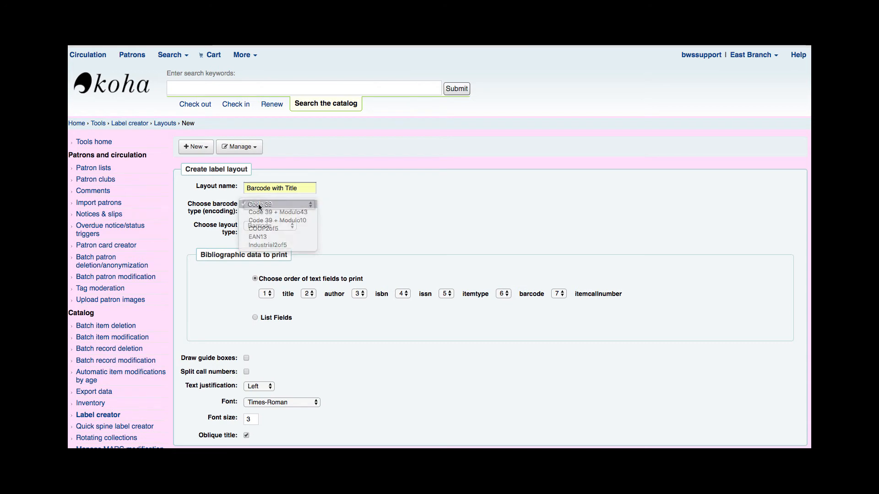
click(278, 204)
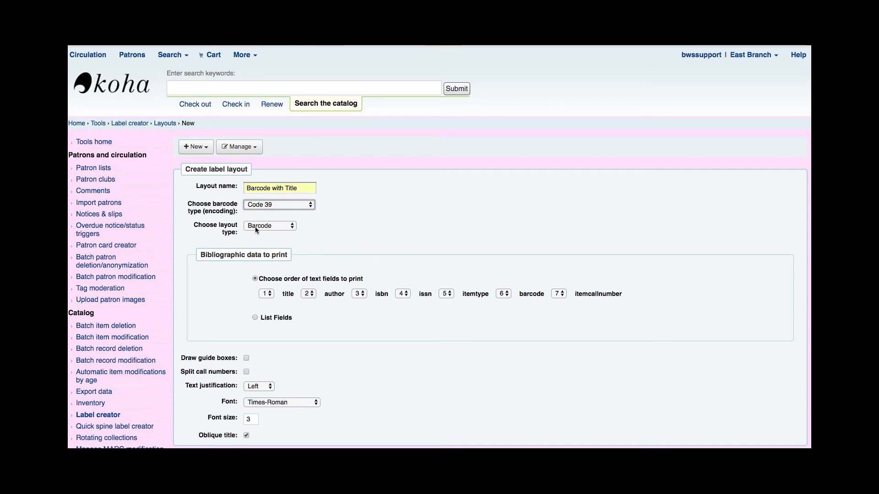
Step: Choose Barcode/Biblio as the layout type
click(269, 225)
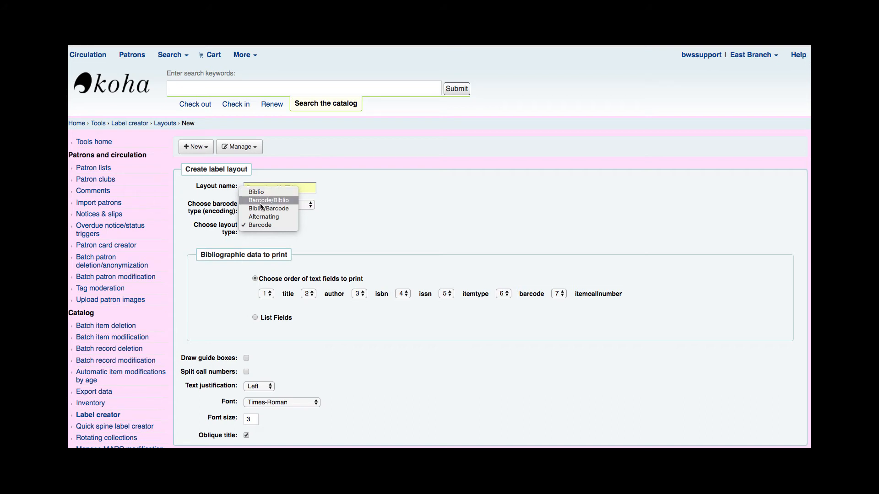
mouse_move(268, 208)
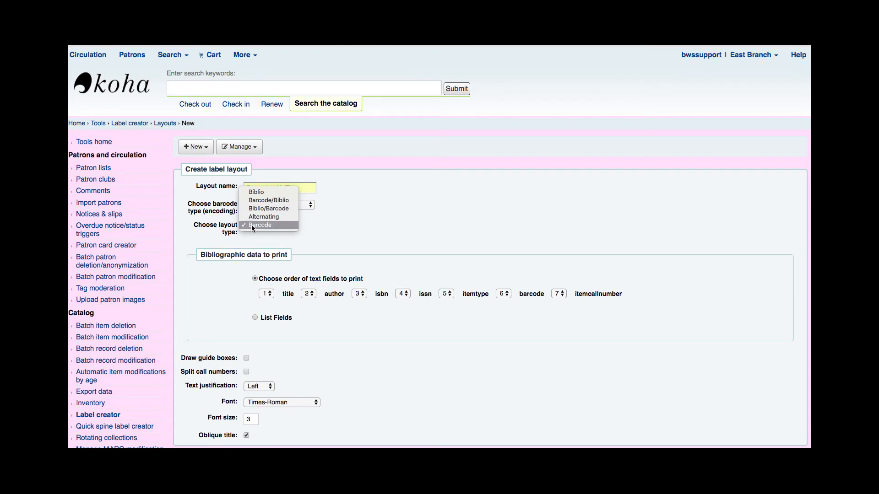
mouse_move(268, 200)
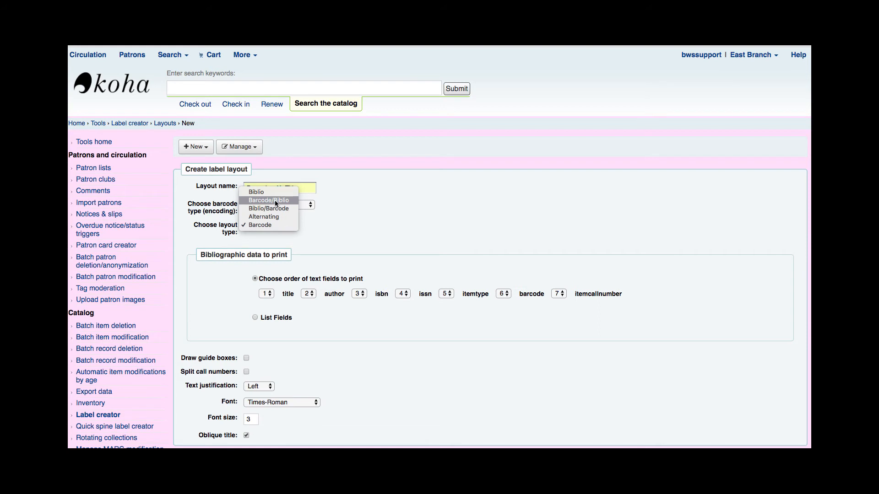
mouse_move(269, 209)
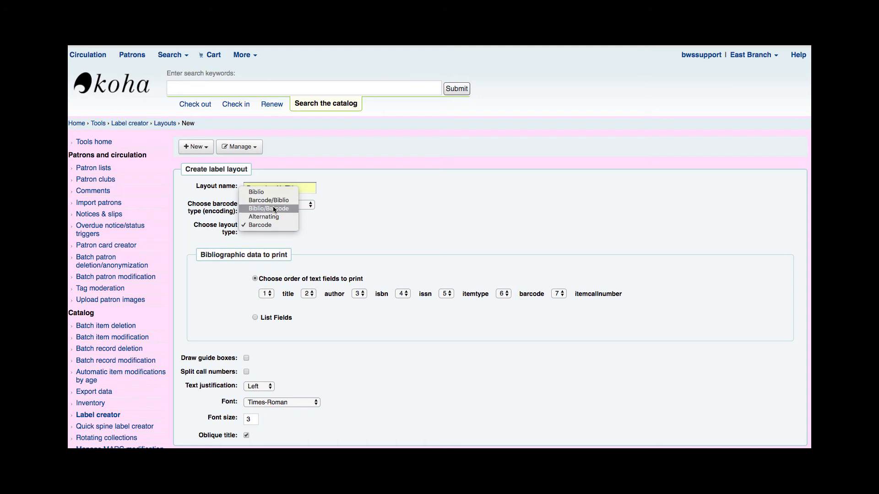
mouse_move(274, 216)
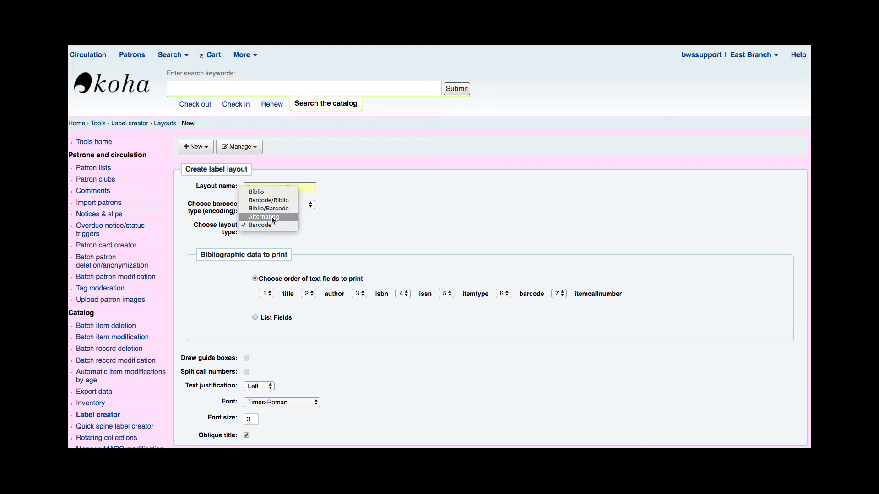
mouse_move(256, 192)
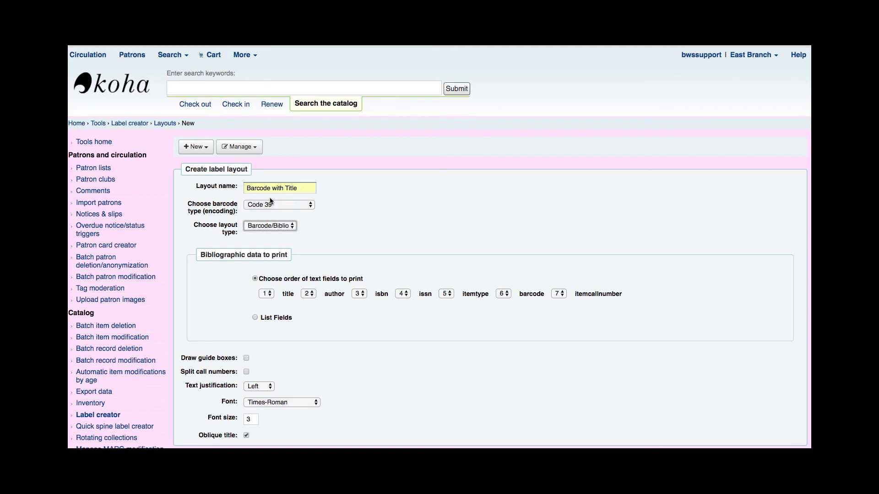
mouse_move(204, 254)
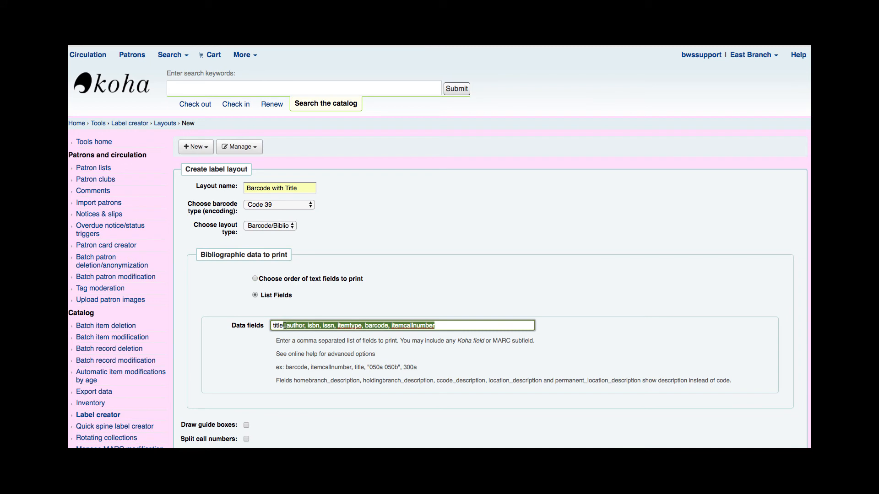
Step: Reduce the data fields to 'title' only and list fields as text
key(Delete)
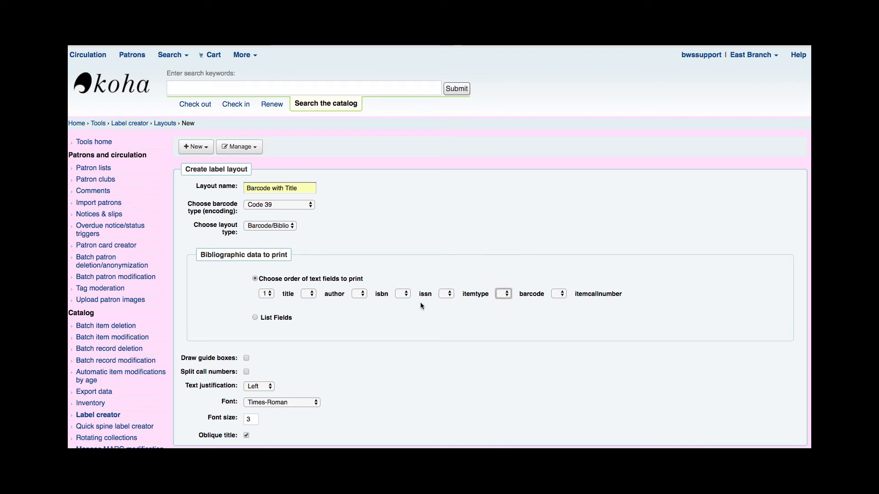
click(255, 317)
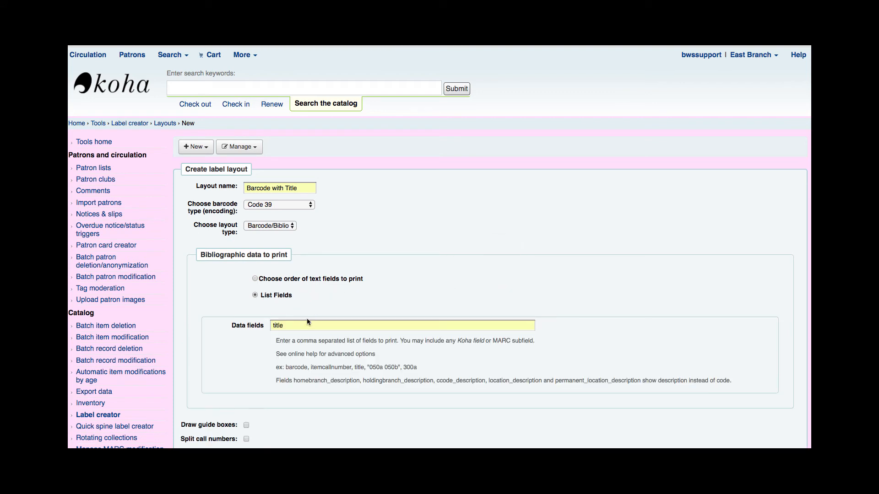
scroll(down, 3)
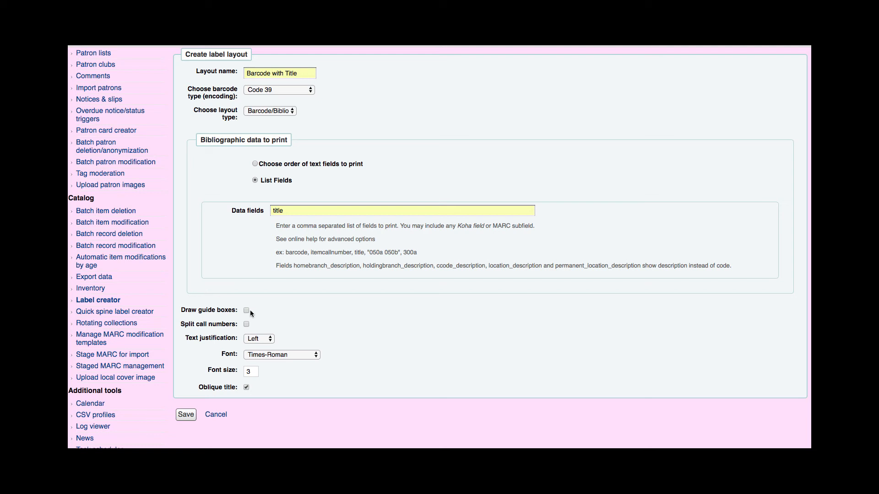
Step: Enable guide boxes, center the text justification and set font size 10
click(246, 310)
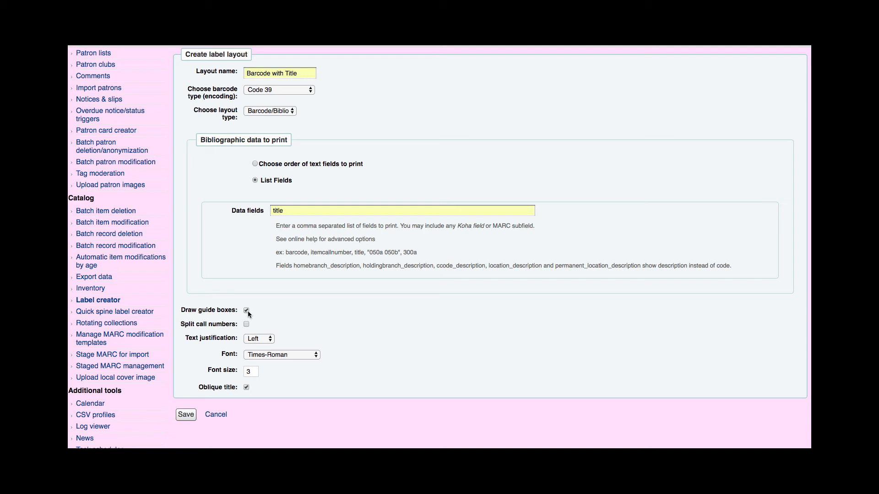
mouse_move(254, 339)
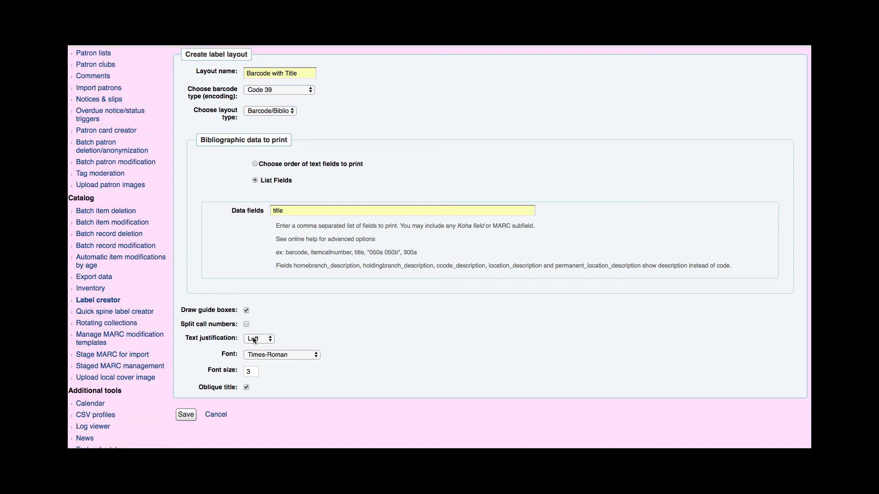
click(258, 339)
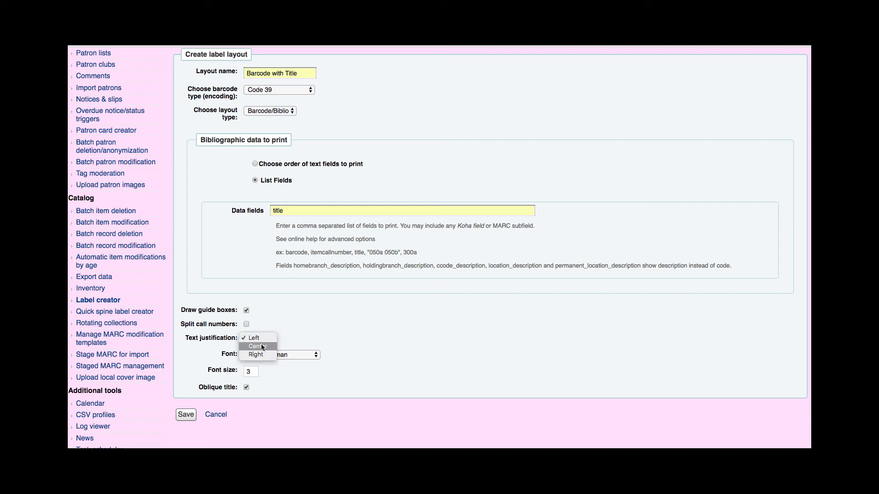
click(256, 346)
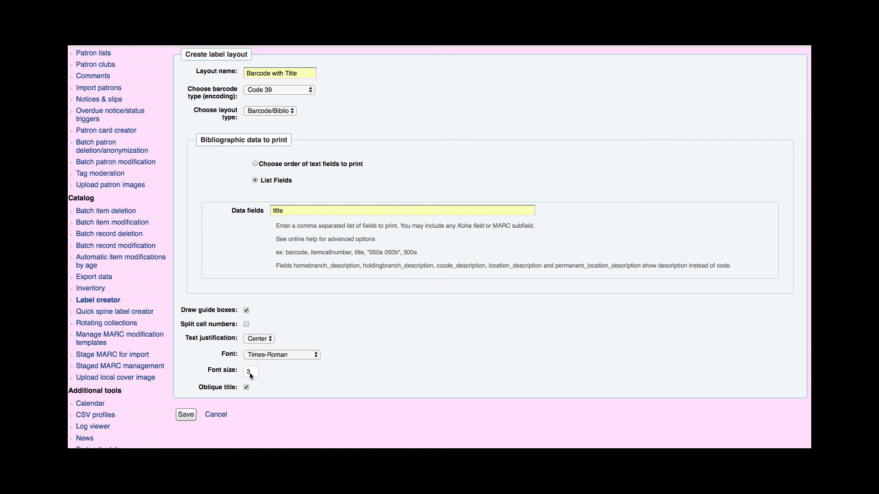
click(250, 371)
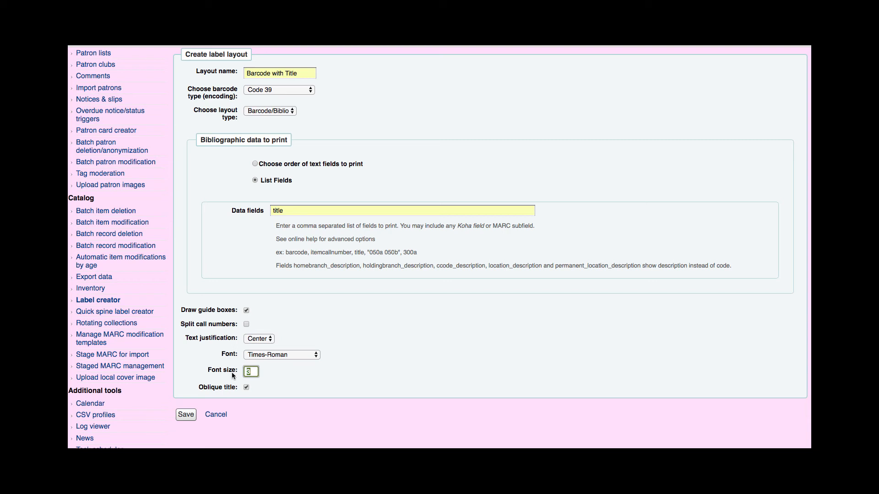
text(10)
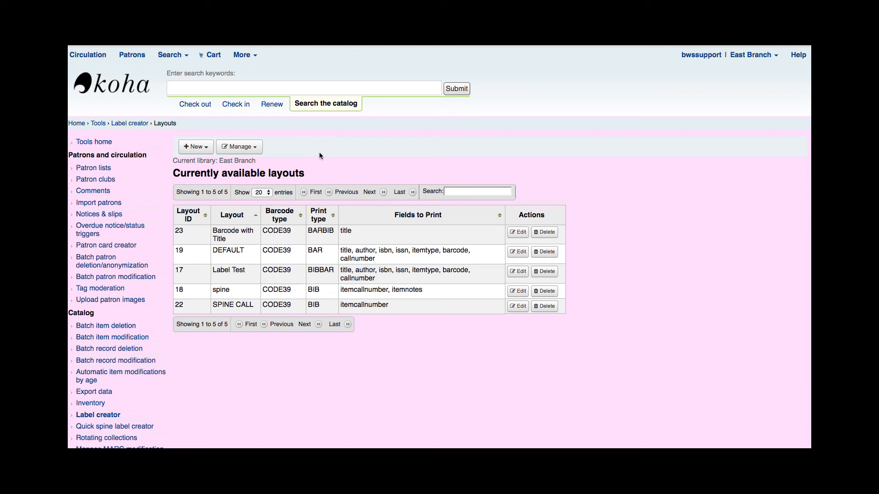
Step: Start a new label batch and enter barcode E13115993 with the other item barcodes
click(195, 147)
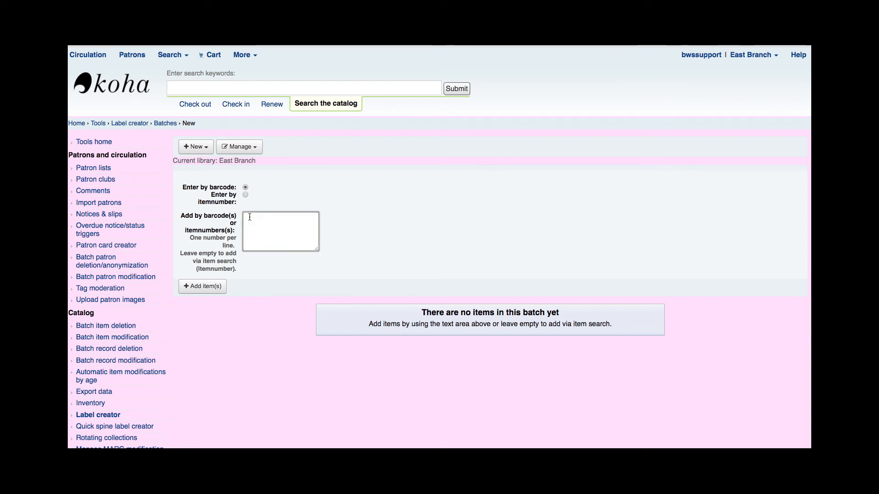
text(E13115993)
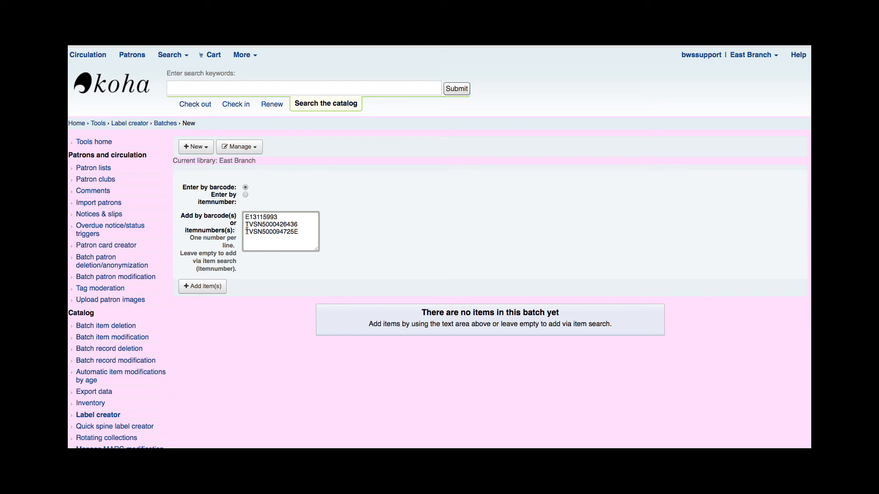
mouse_move(201, 273)
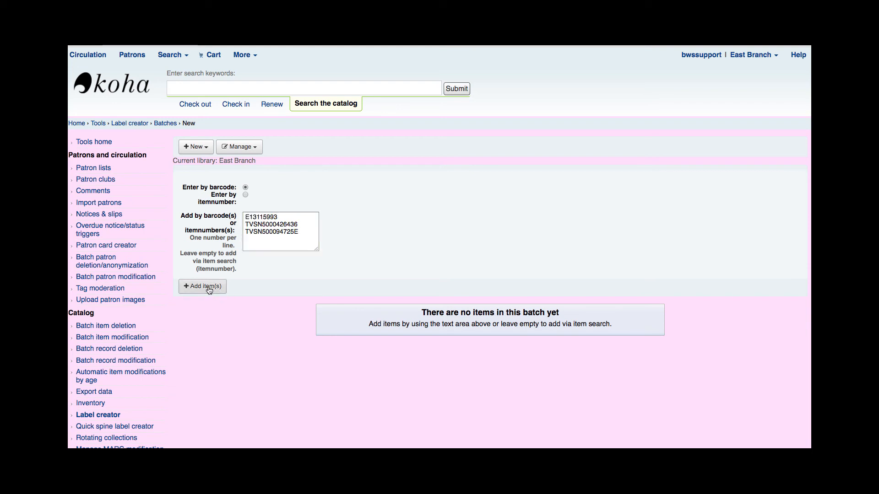
Step: Load the three entered barcodes as items into batch 21 and review the list
click(203, 286)
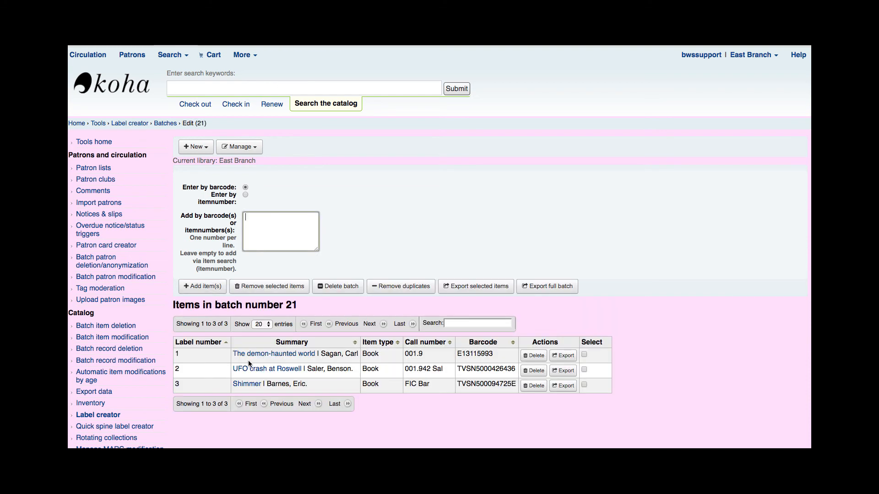
scroll(down, 3)
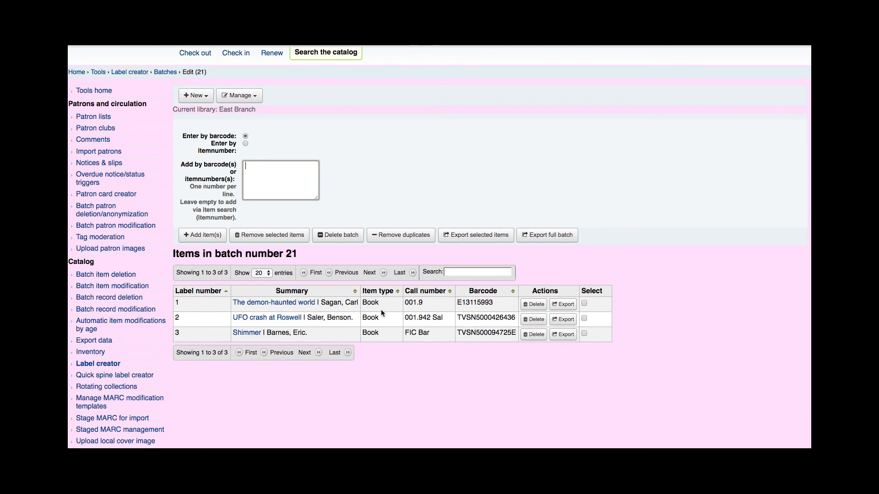
mouse_move(208, 335)
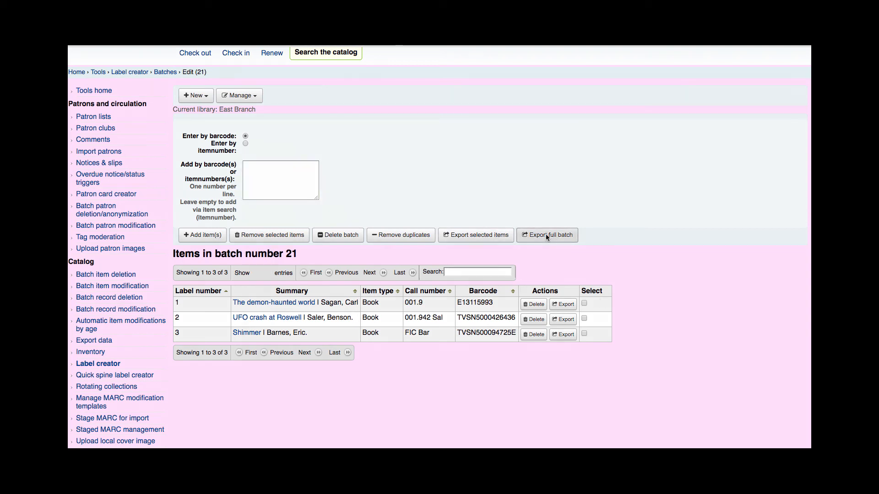
Step: Export the full batch with the Barcode - Avery 5160 template and Barcode with Title layout
click(547, 235)
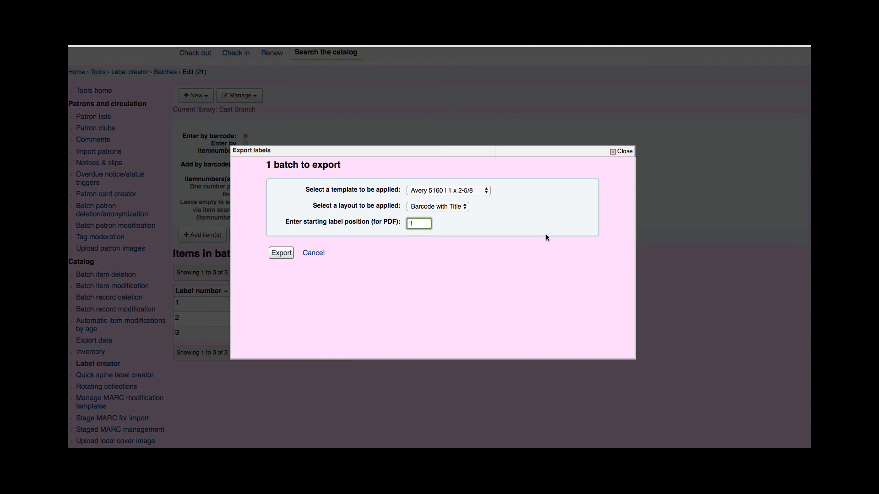
mouse_move(356, 192)
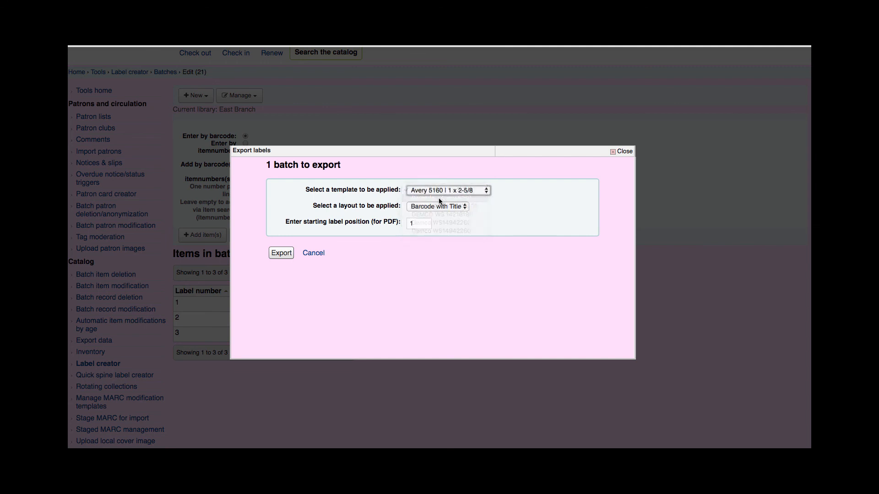
click(447, 190)
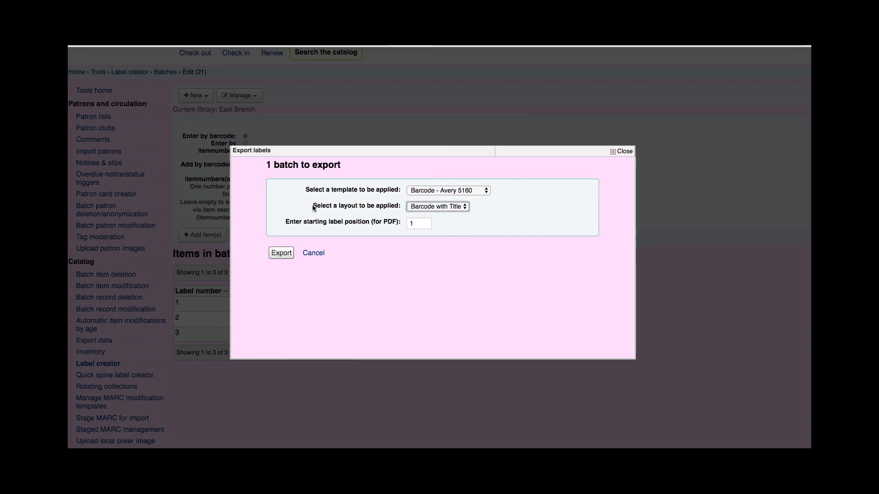
click(437, 206)
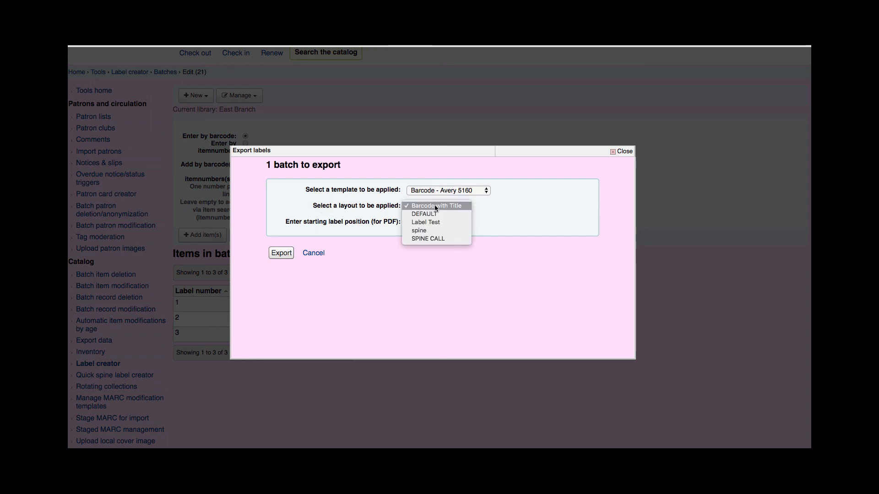
click(437, 205)
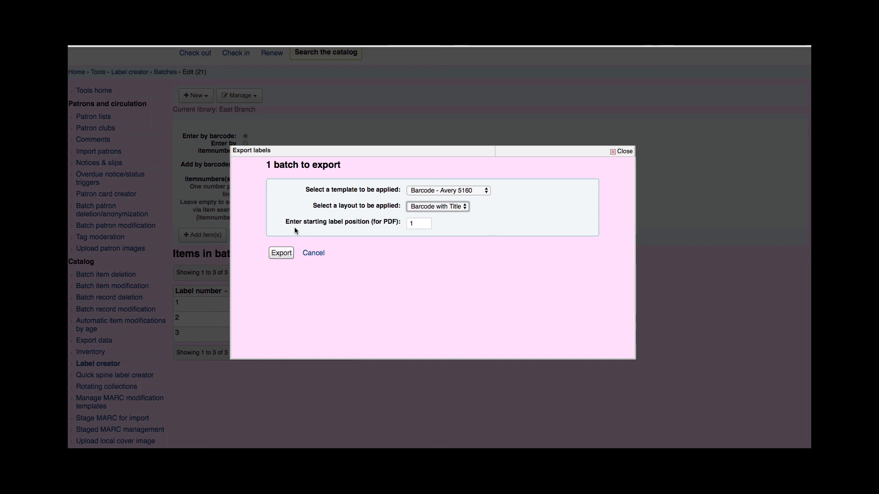
mouse_move(406, 231)
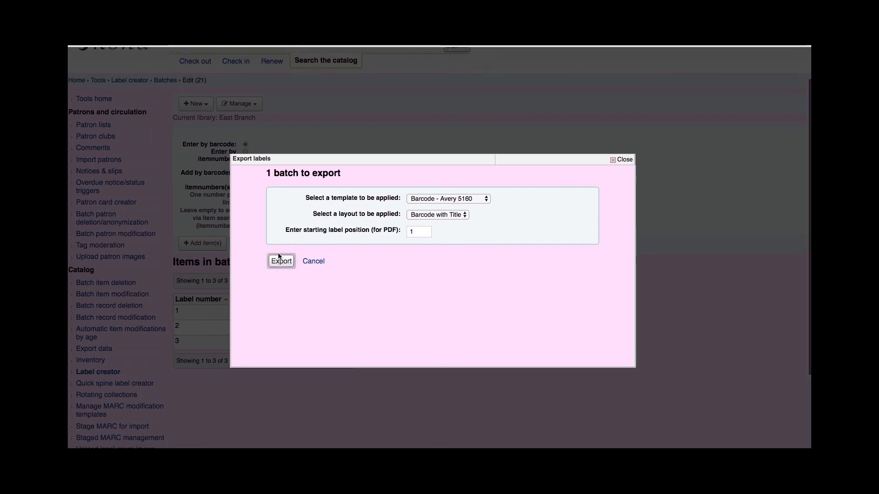
click(281, 261)
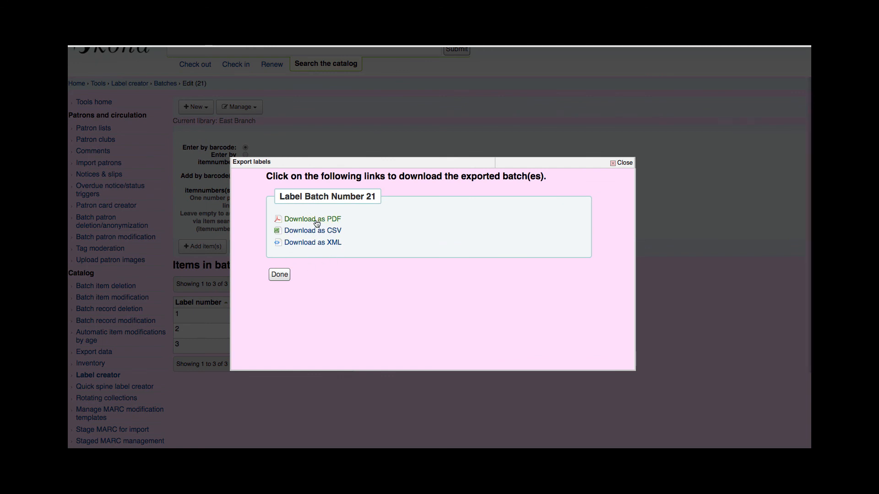
Step: Download batch 21's labels as a PDF and view the three barcode-and-title labels
click(312, 219)
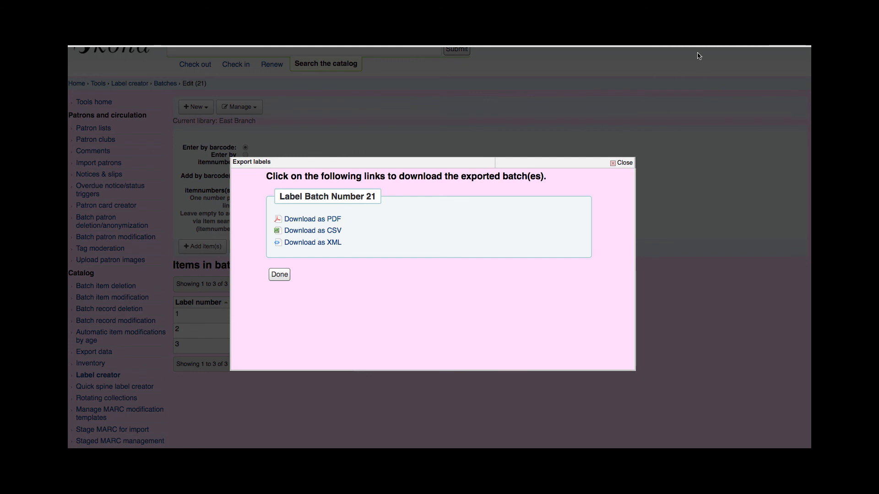
click(312, 218)
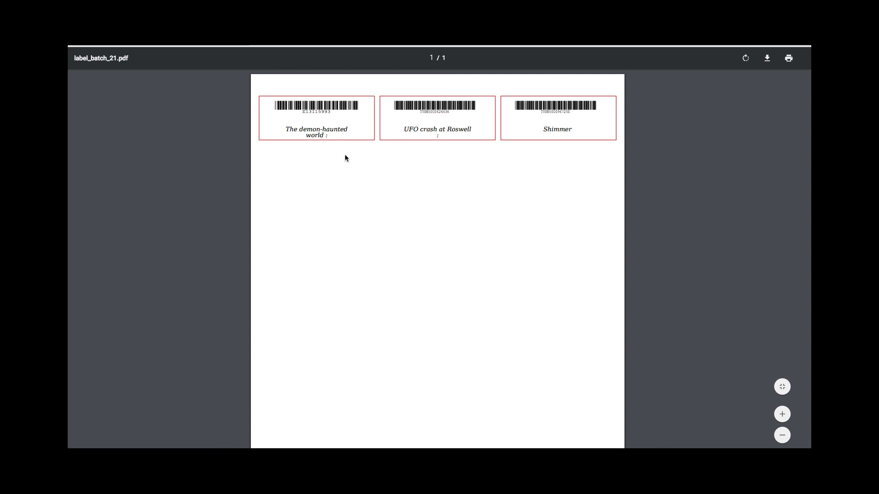
mouse_move(300, 143)
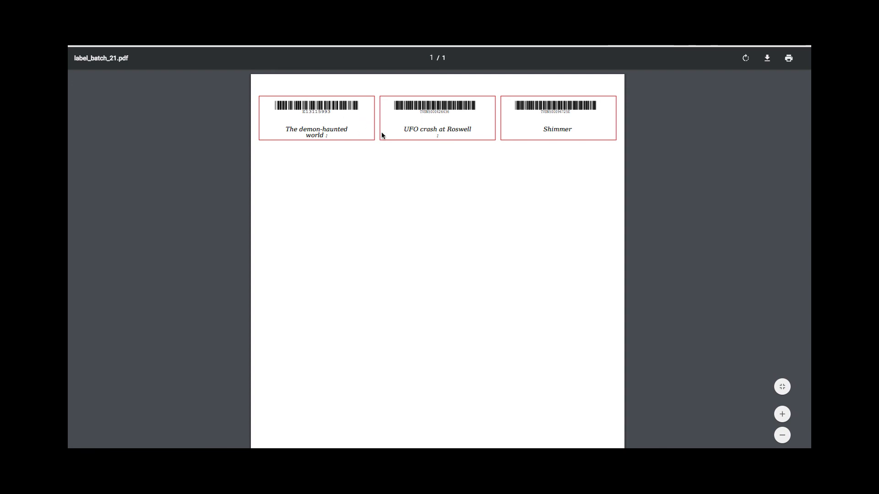
mouse_move(565, 167)
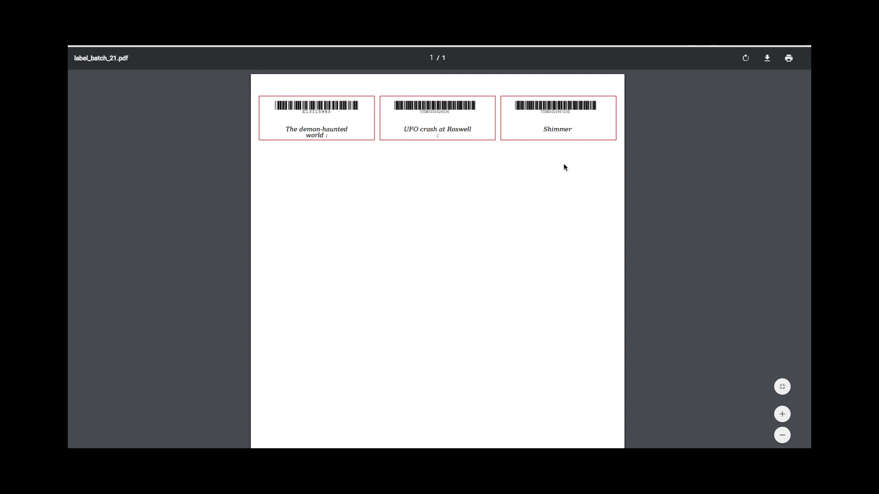